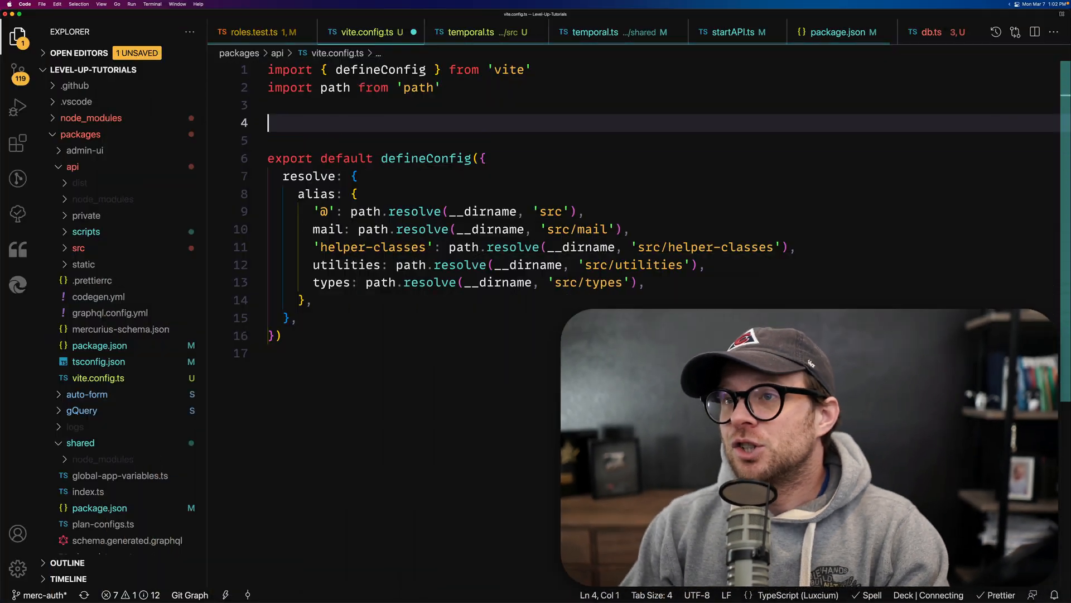
Add a '// TODO: Add this to vite.config.js' comment on line 4 of vite.config.ts, below the imports
type("// const { schema } = loadSchemaFiles('src/**/*.graphql', {")
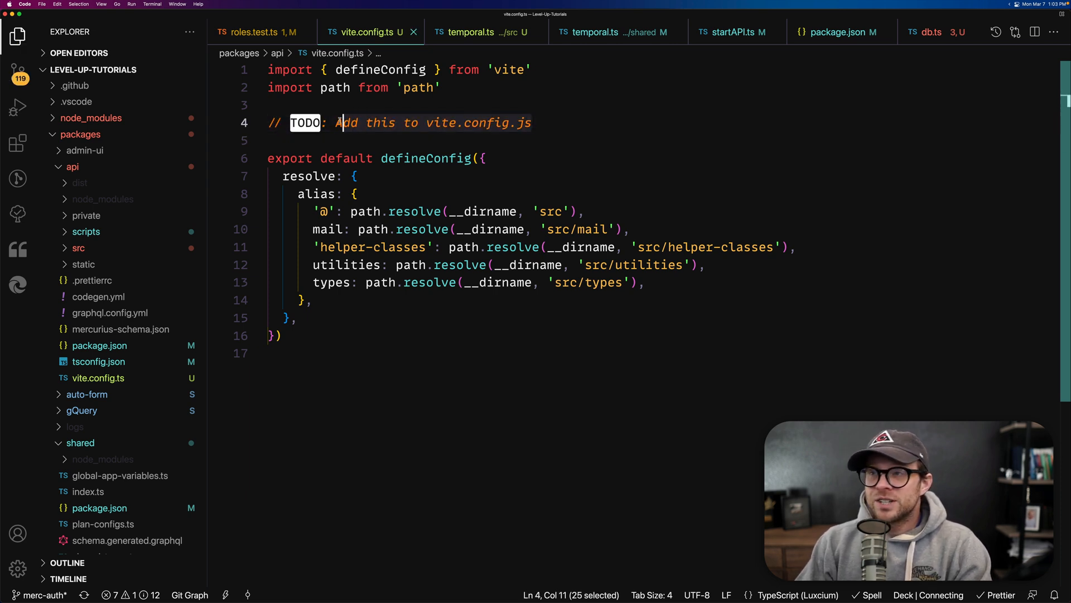
key("shift+left")
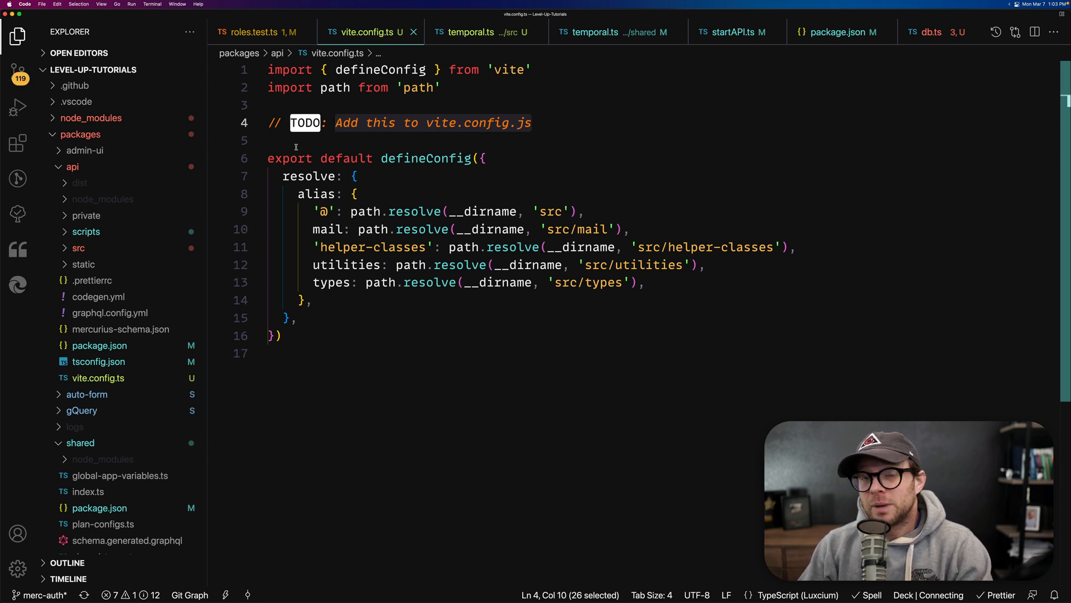
mouse_move(298, 144)
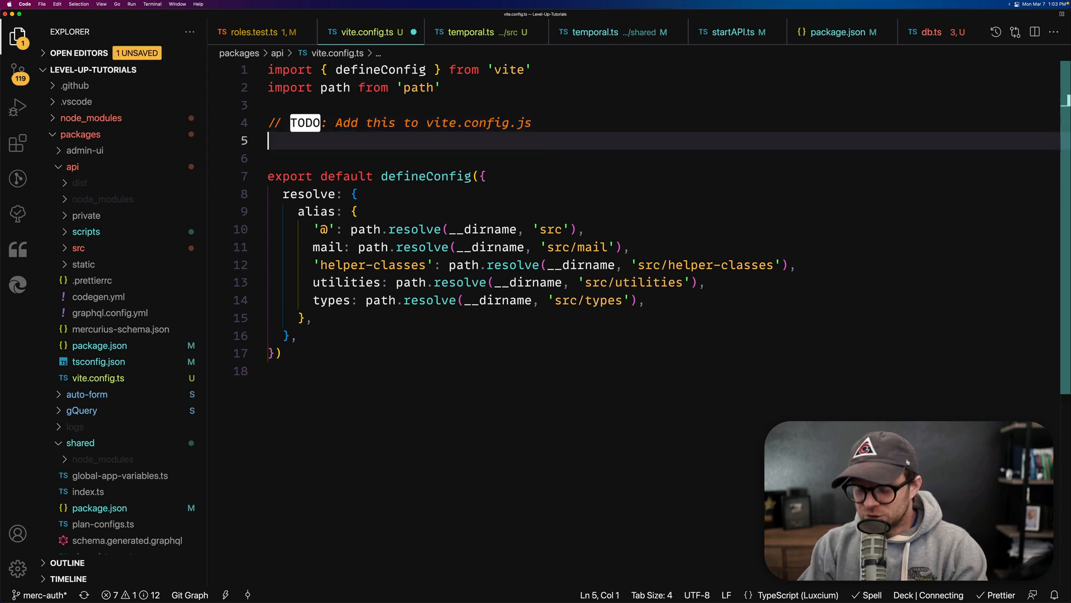
type("// import { buildContext } from '@/config/graphqlAPI/buildContext'")
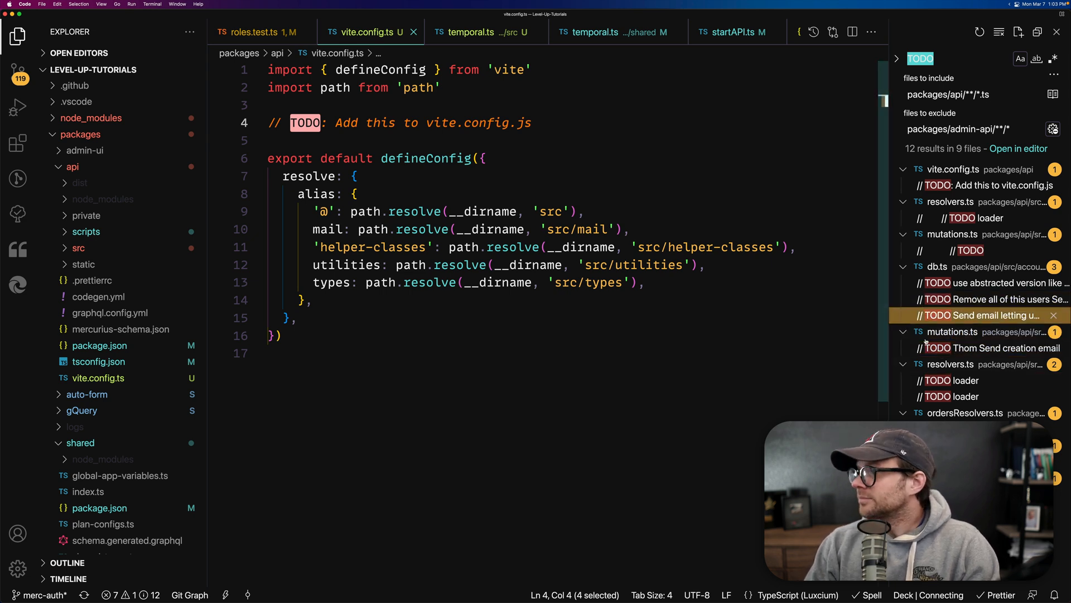
left_click(354, 193)
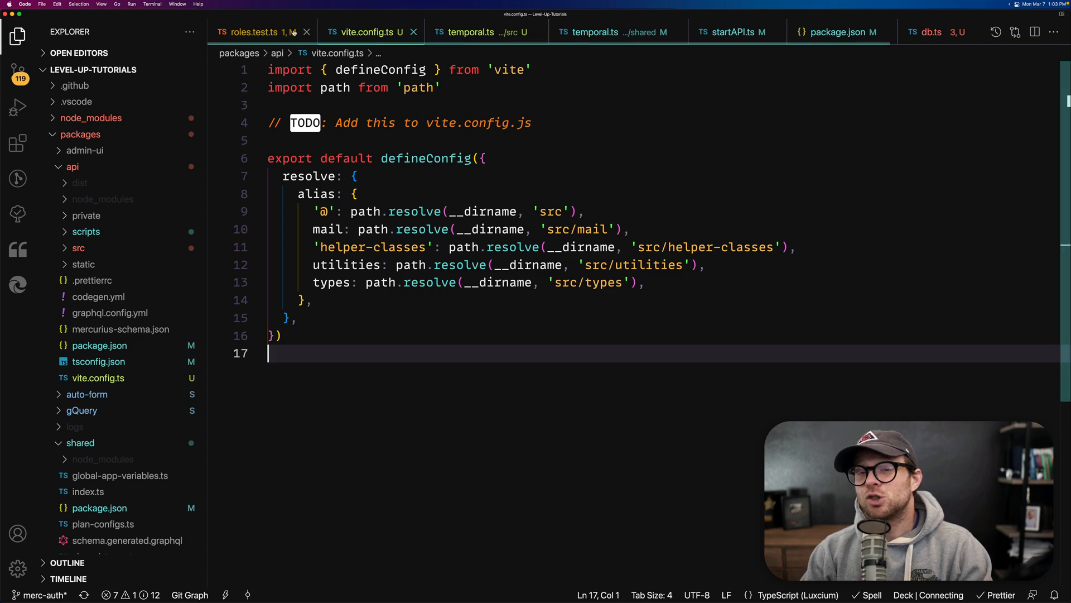
Find the Todo Tree extension in the Extensions view and bring up its details page
left_click(17, 143)
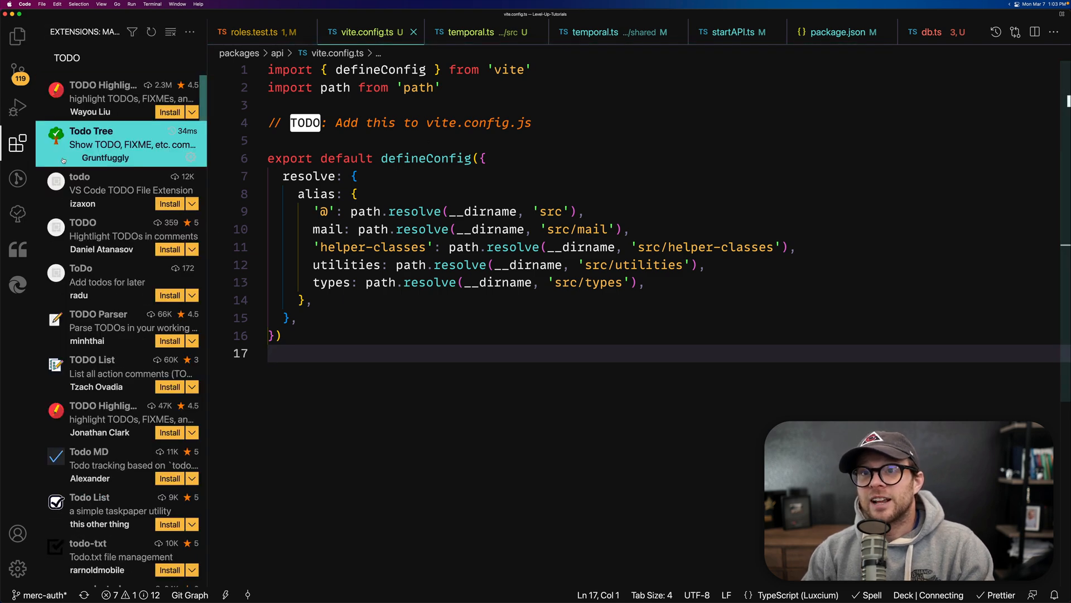
left_click(91, 132)
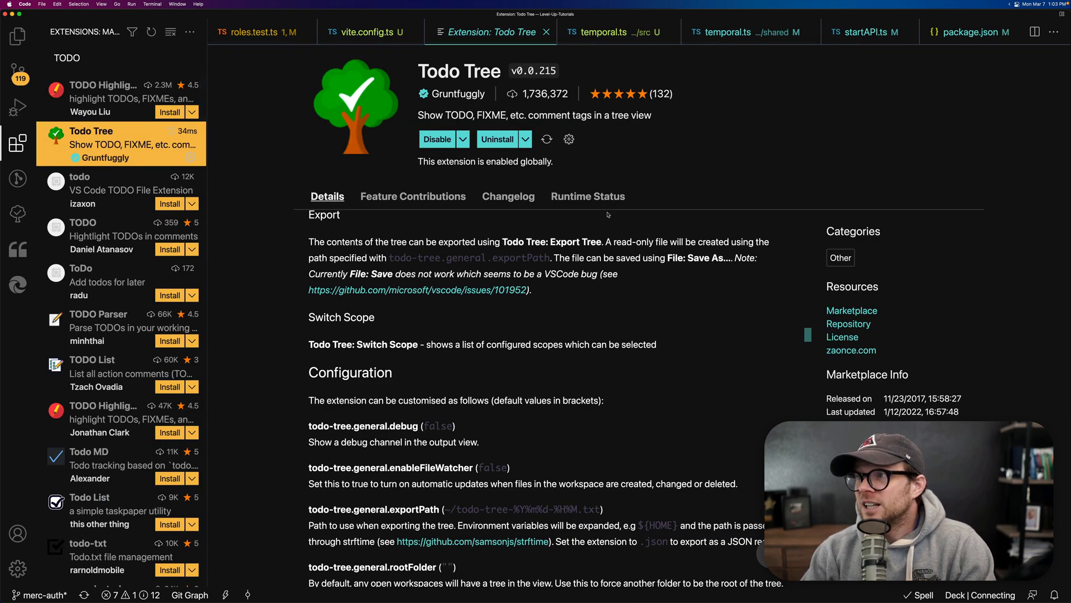
double_click(546, 94)
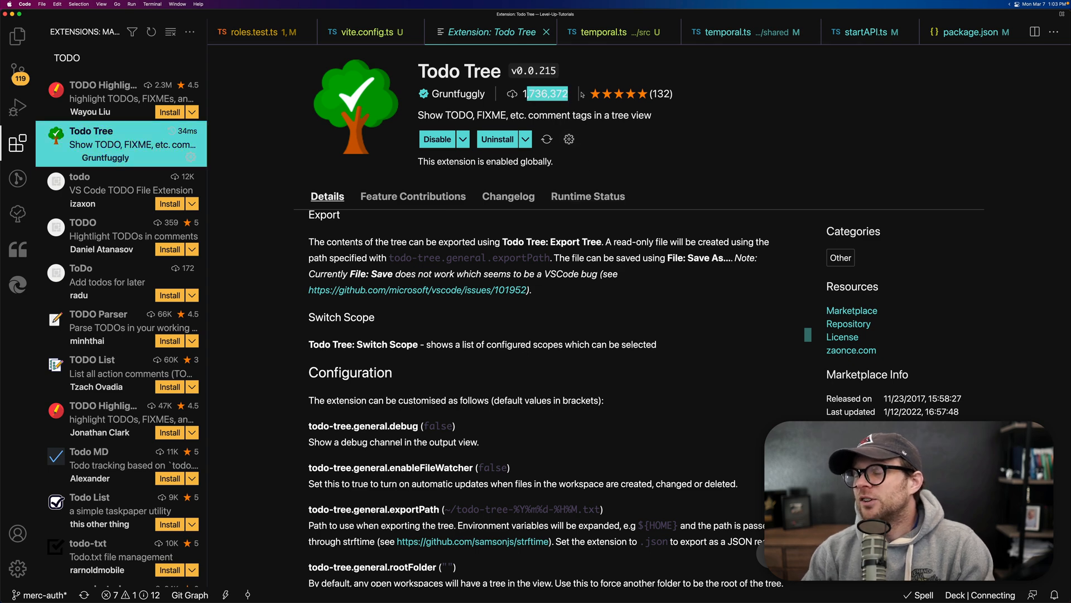
mouse_move(770, 157)
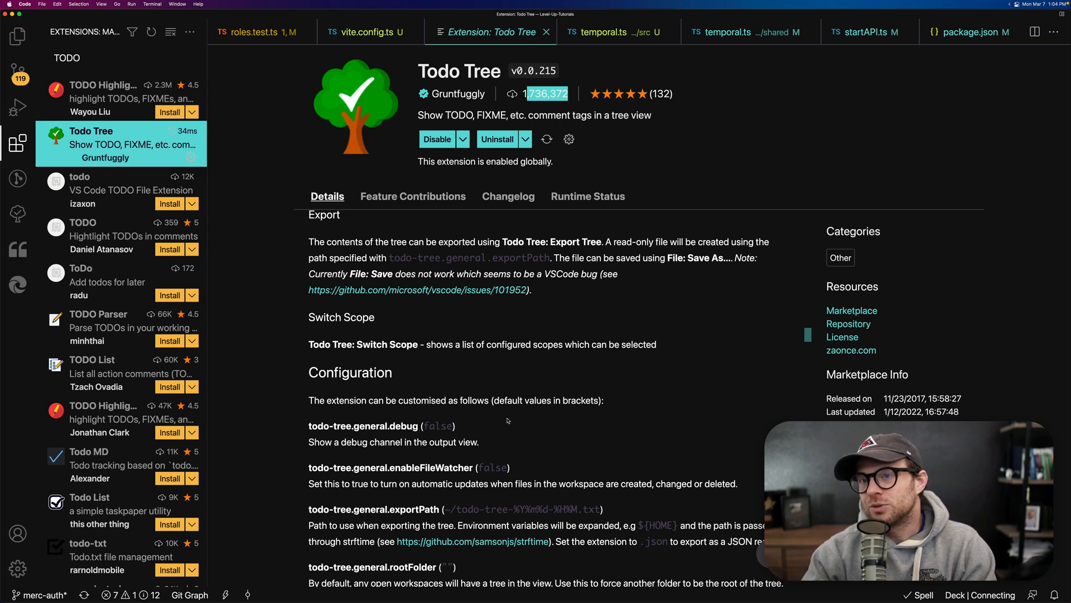
Read through Todo Tree's configuration and markdown-support documentation
scroll("down", 3)
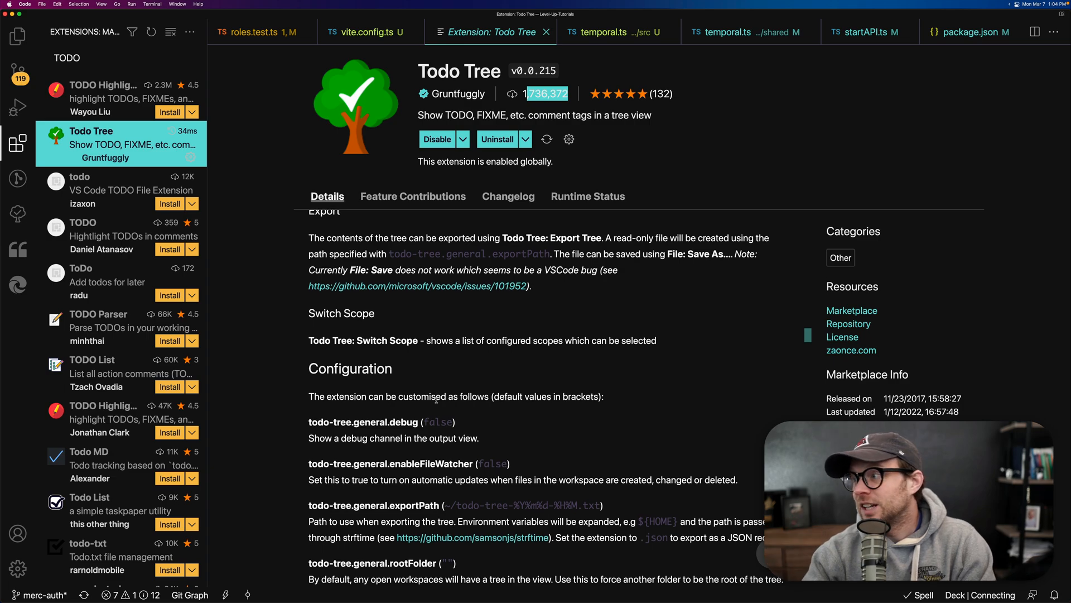
scroll("down", 3)
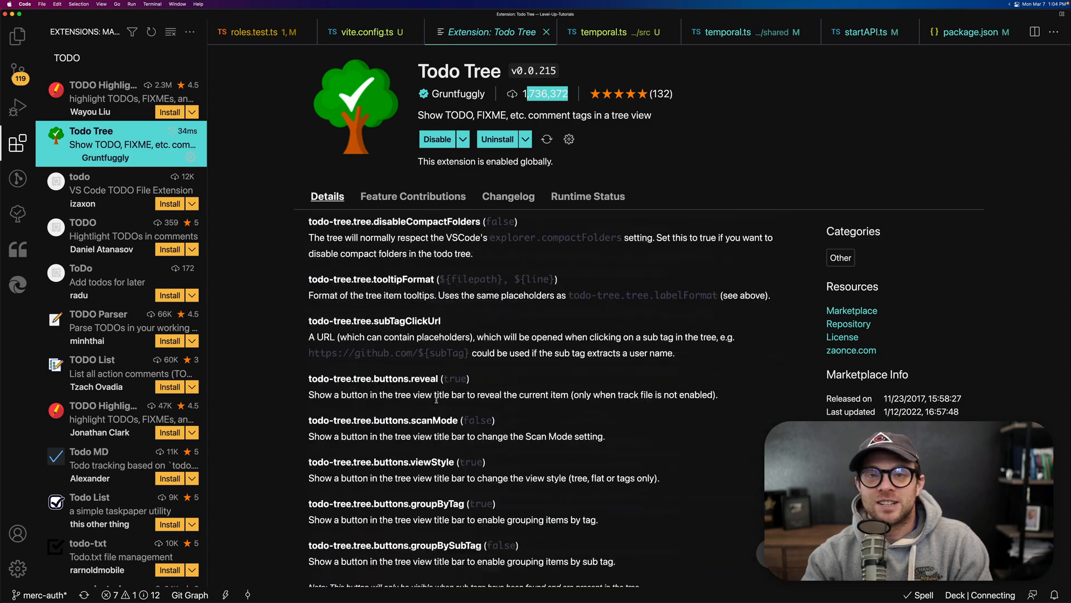
scroll("down", 3)
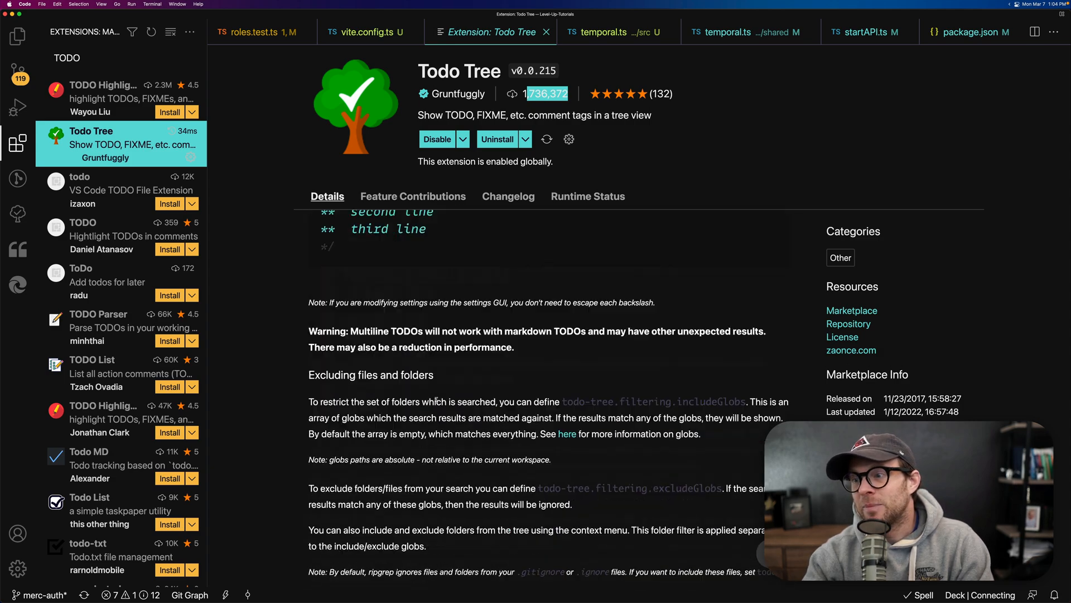
scroll("down", 3)
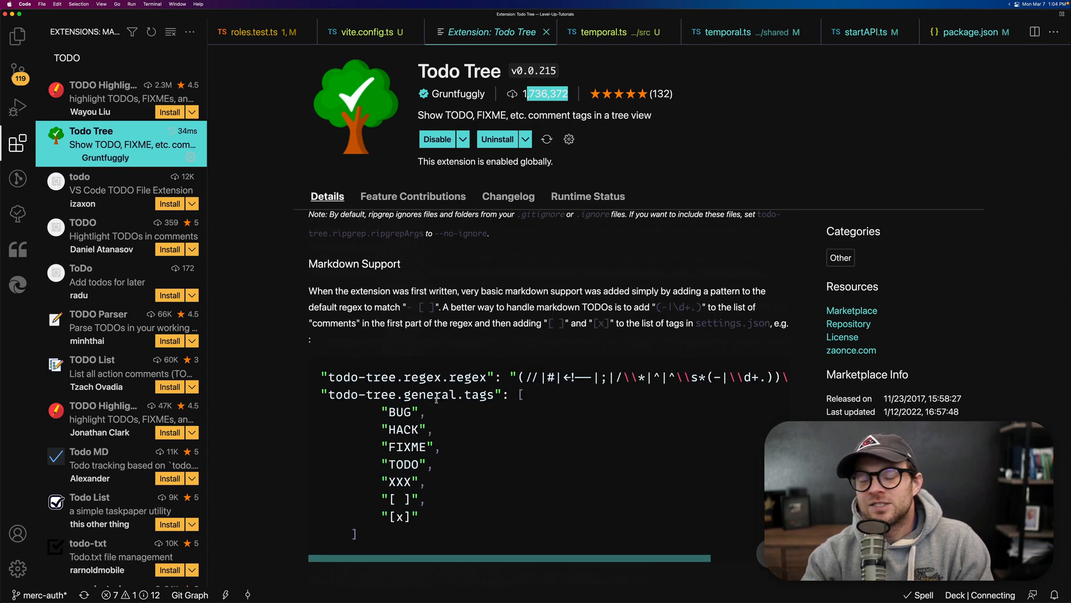
mouse_move(17, 106)
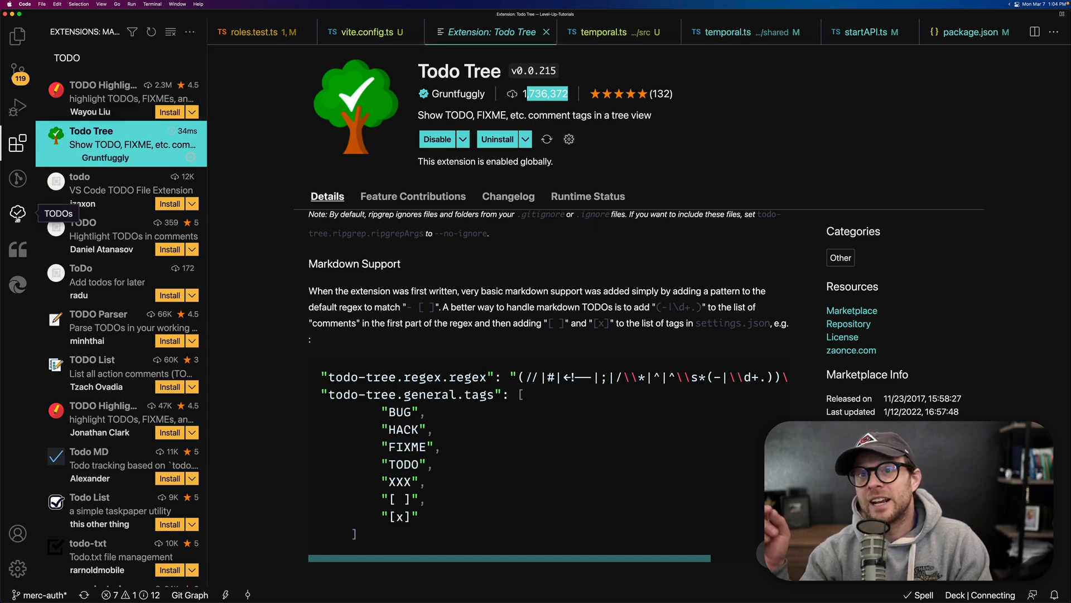
Show the Todo Tree sidebar and jump from its TODO entry back into vite.config.ts
left_click(17, 214)
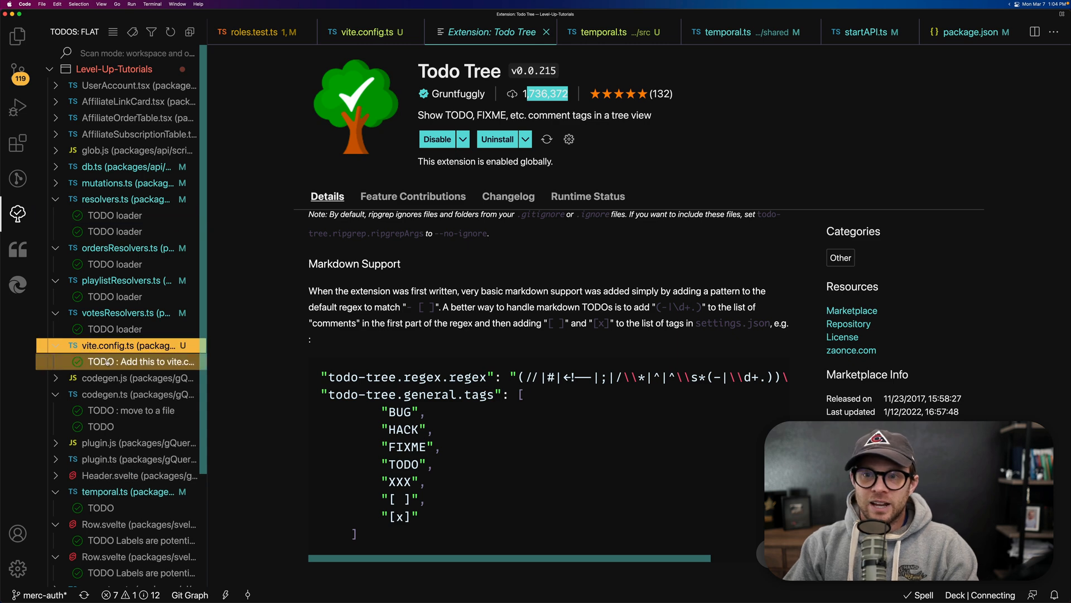
left_click(363, 31)
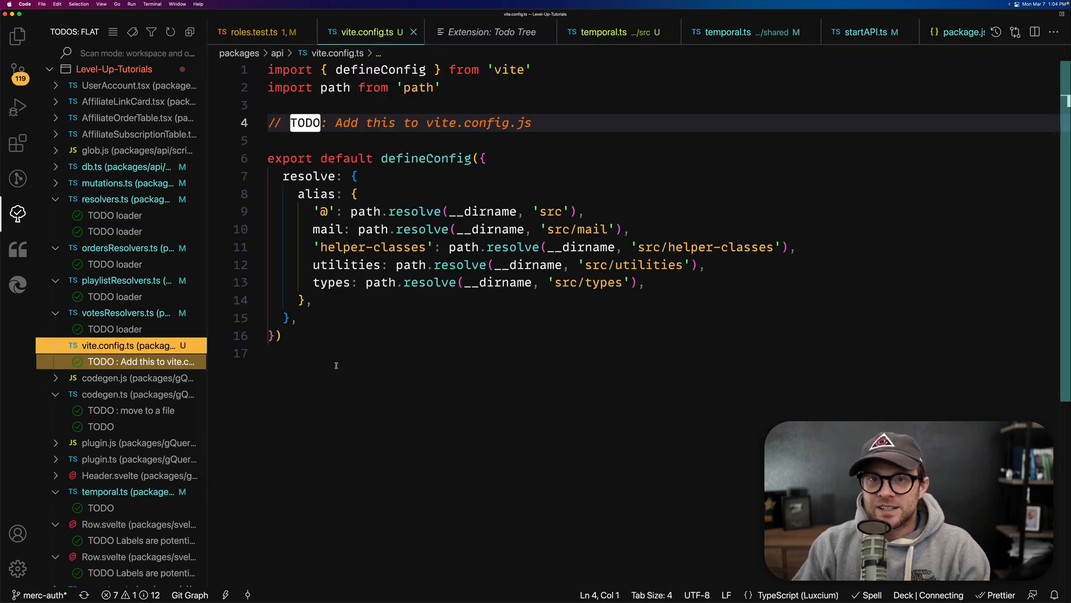
left_click(529, 123)
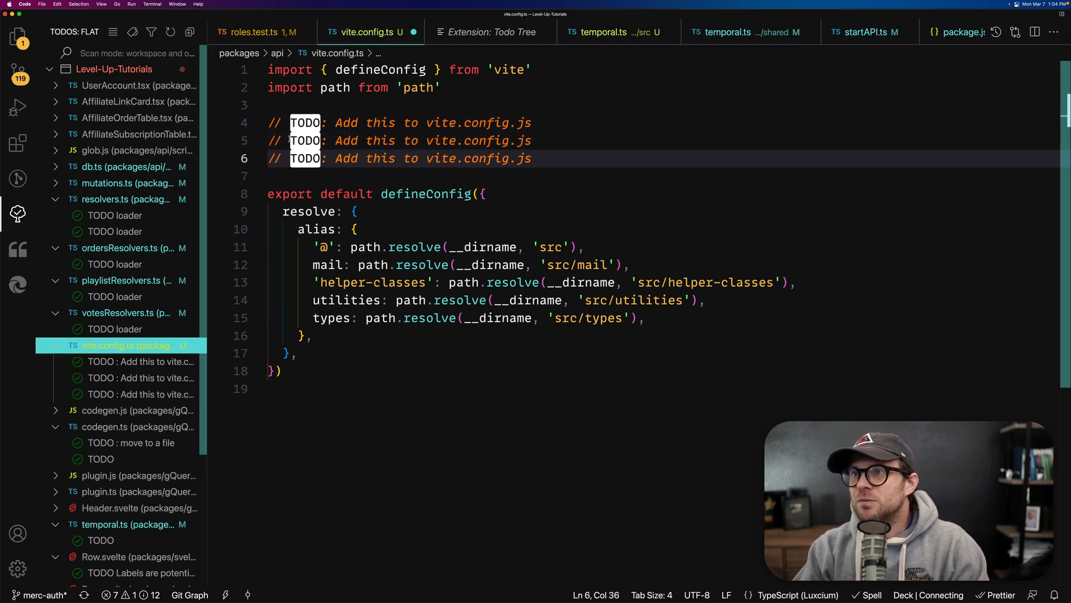
Duplicate the TODO line into HACK, FIXME, BUG and XXX comments and see them listed in Todo Tree
type("HACK")
type("FIXME")
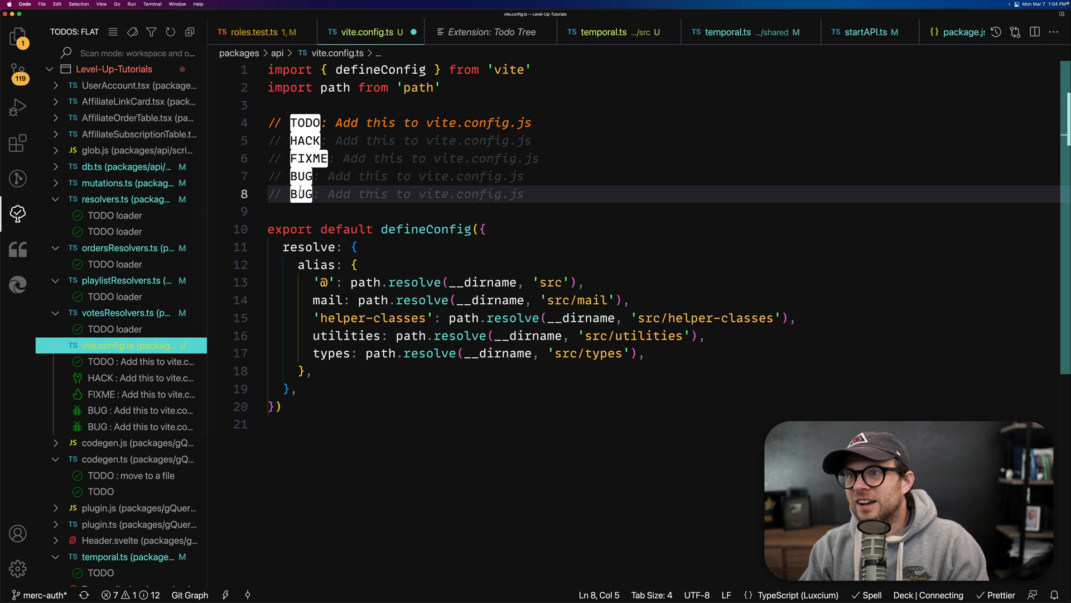
type("XXX")
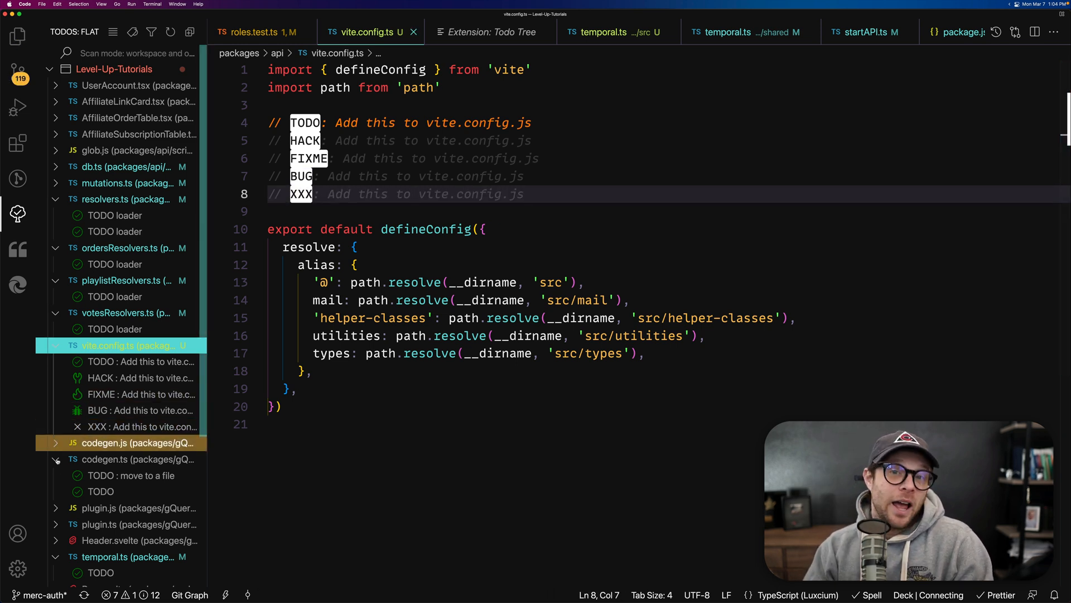
left_click(136, 426)
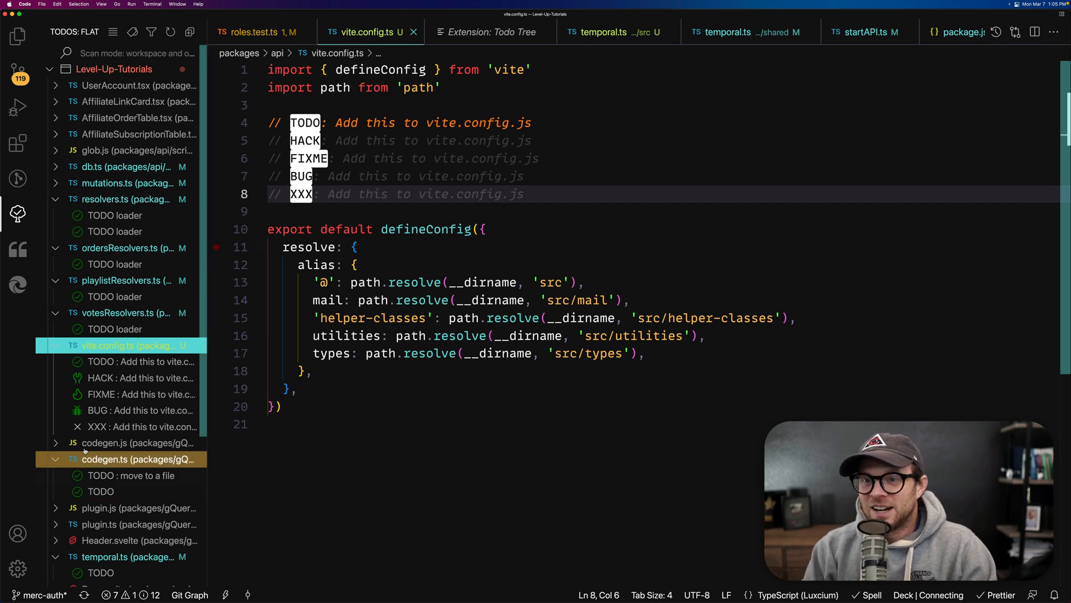
Jump from vite.config.ts's Todo Tree entries to the HACK comment in the code
scroll("down", 3)
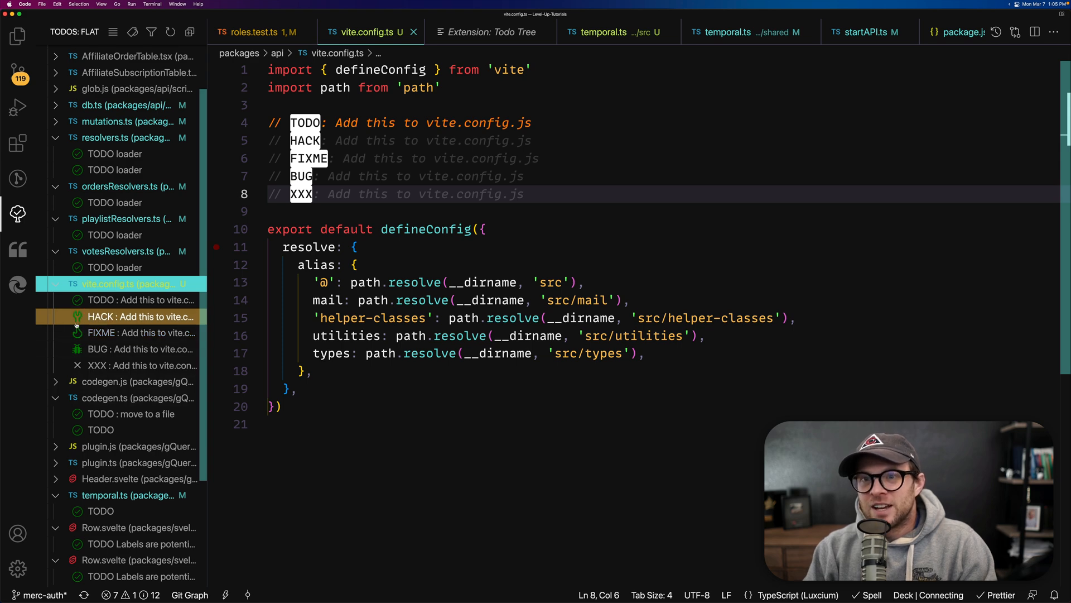
left_click(142, 365)
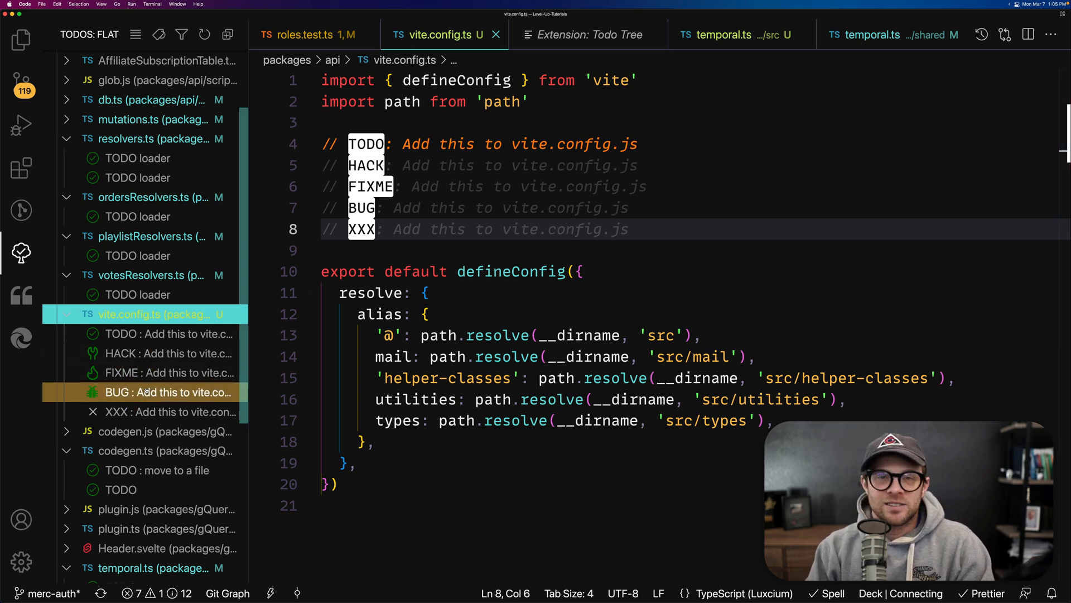
mouse_move(168, 391)
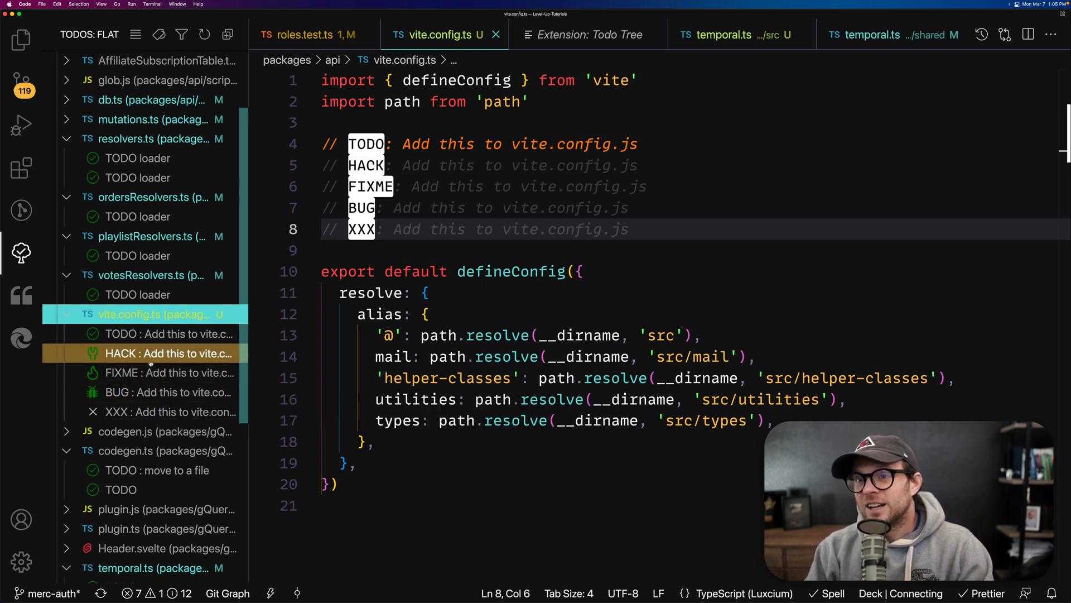
left_click(170, 354)
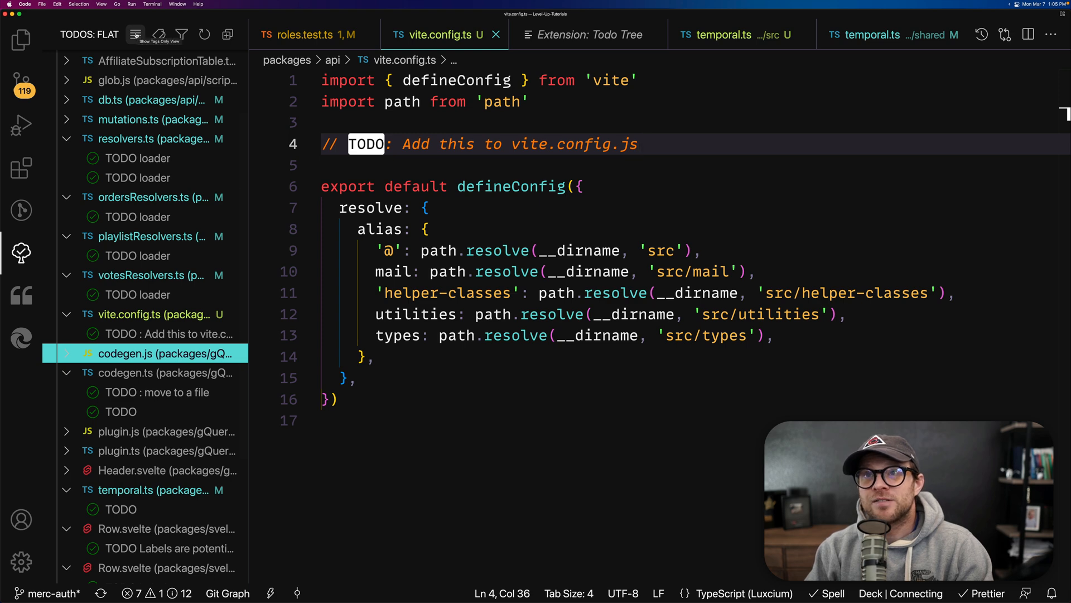
Switch Todo Tree to the tags-only view and open the TotalTable and TODO loader comments from it
left_click(135, 35)
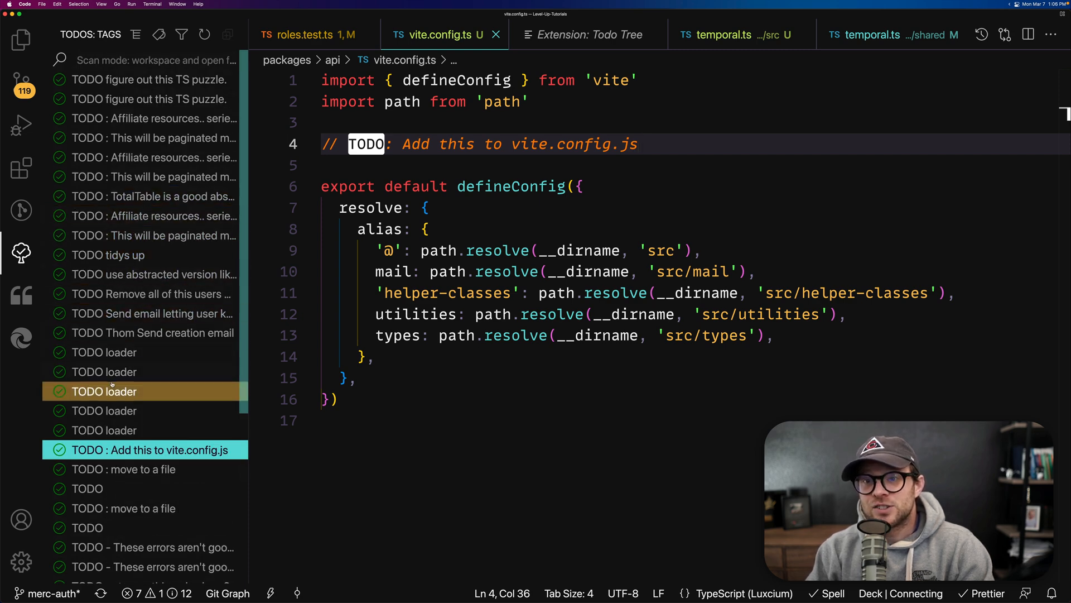
left_click(153, 196)
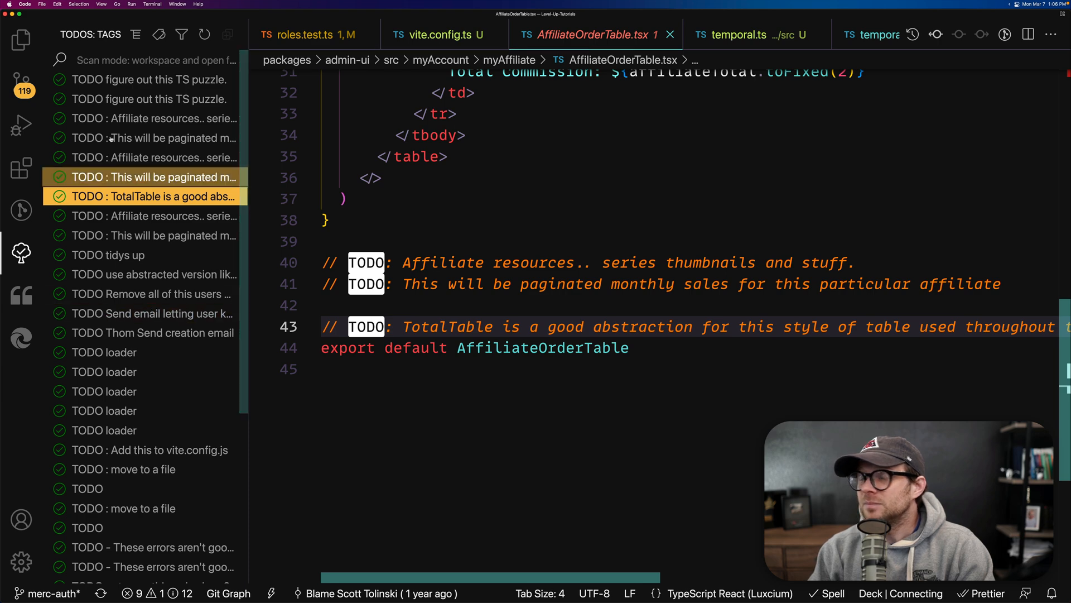
left_click(105, 410)
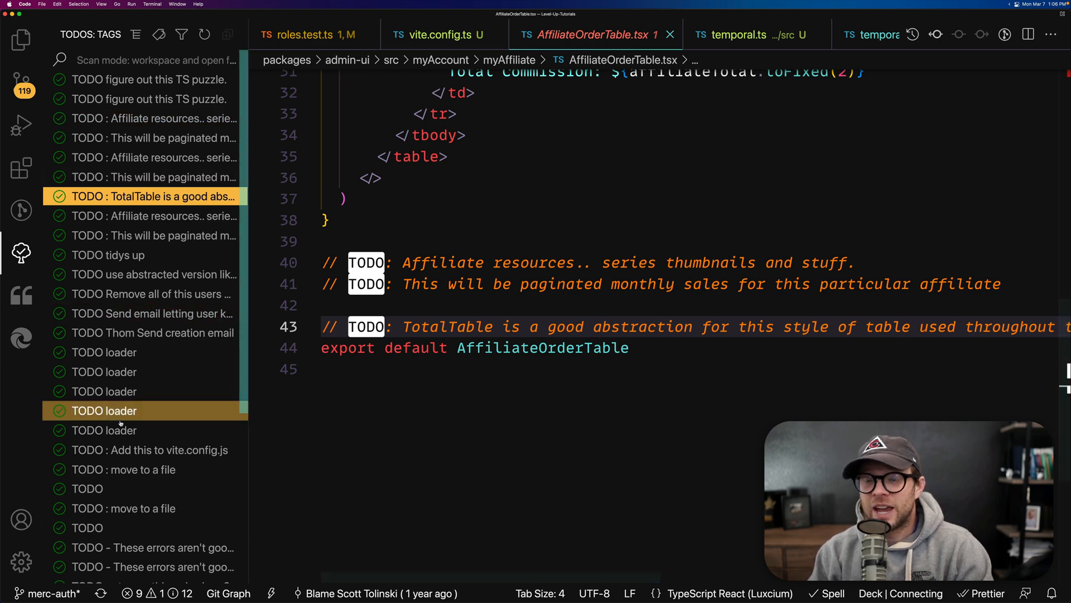
left_click(104, 410)
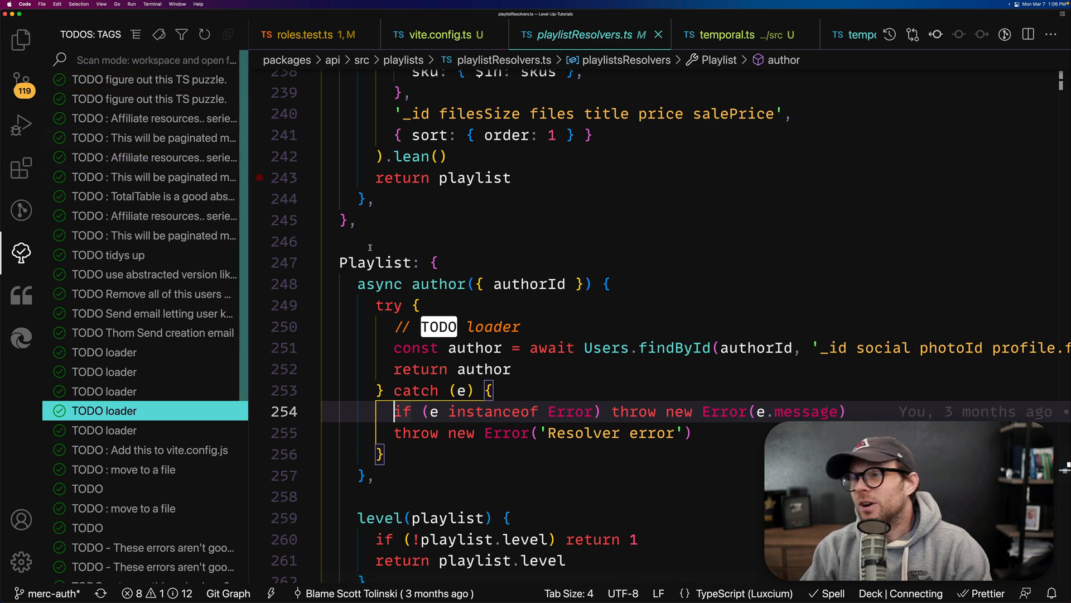
Filter Settings to 'Todo' and look through Todo Tree's General options and tag list
left_click(25, 4)
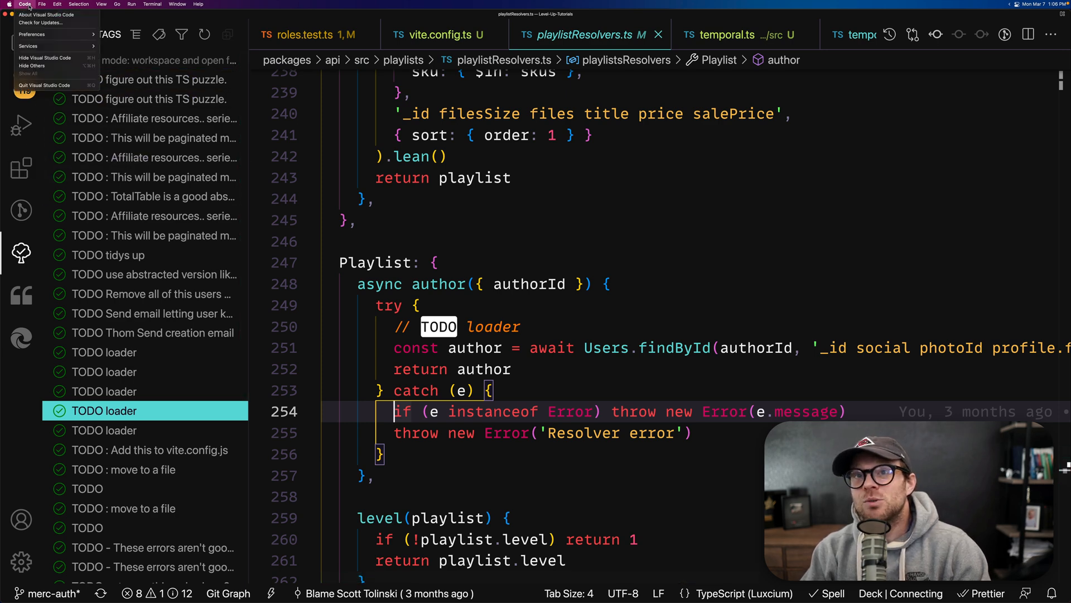
left_click(26, 5)
type("T")
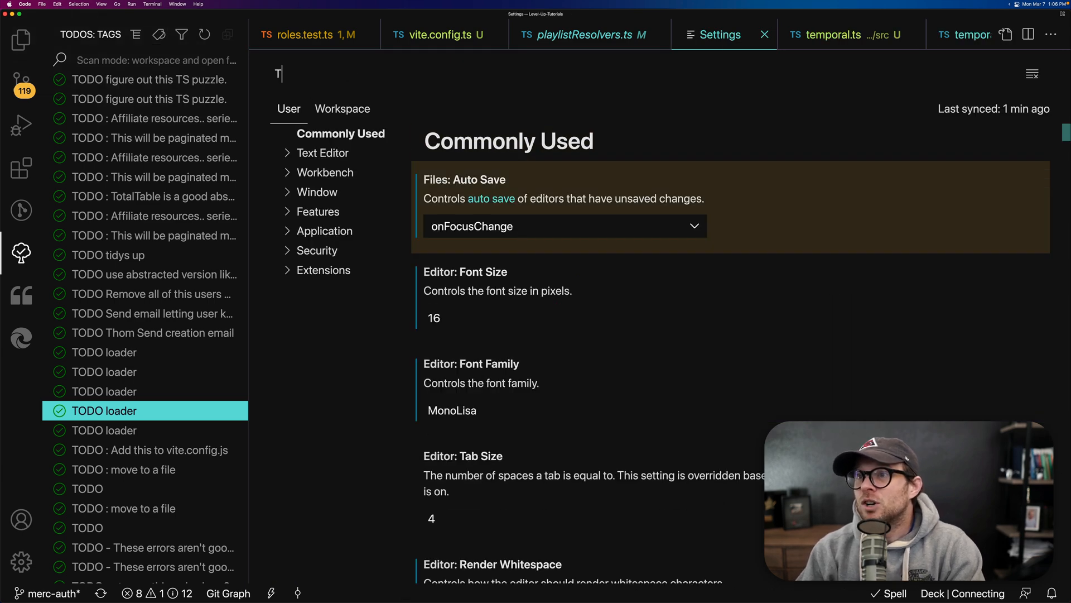
type("odo")
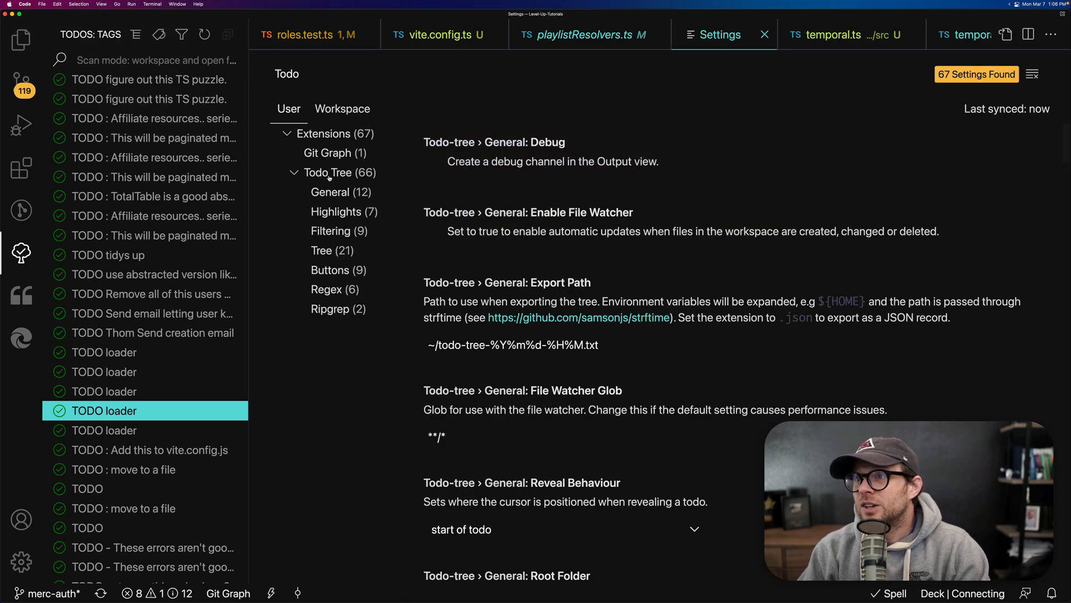
left_click(330, 192)
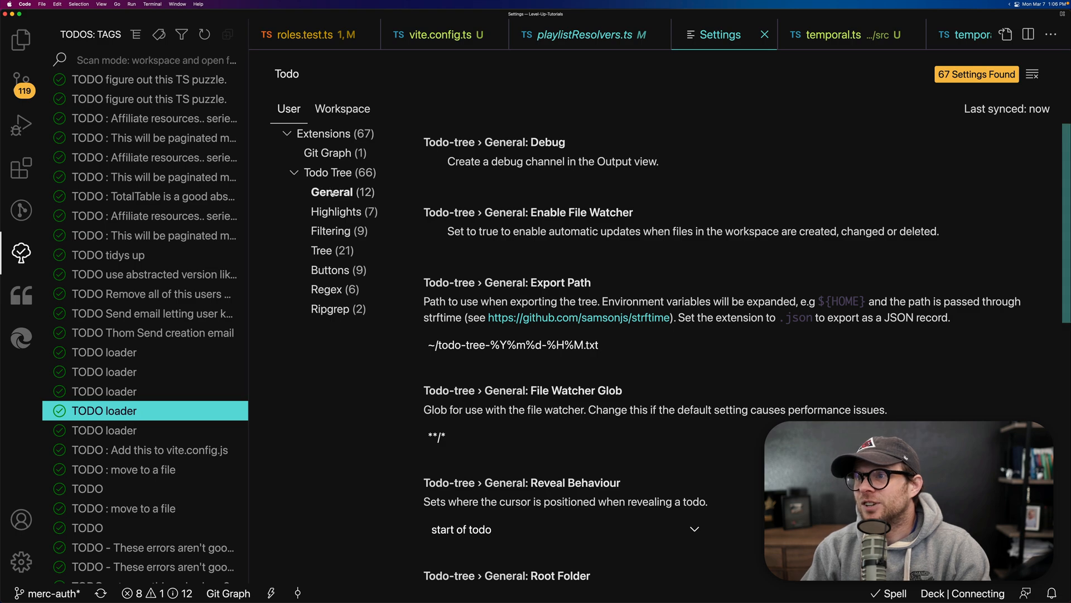
scroll("down", 3)
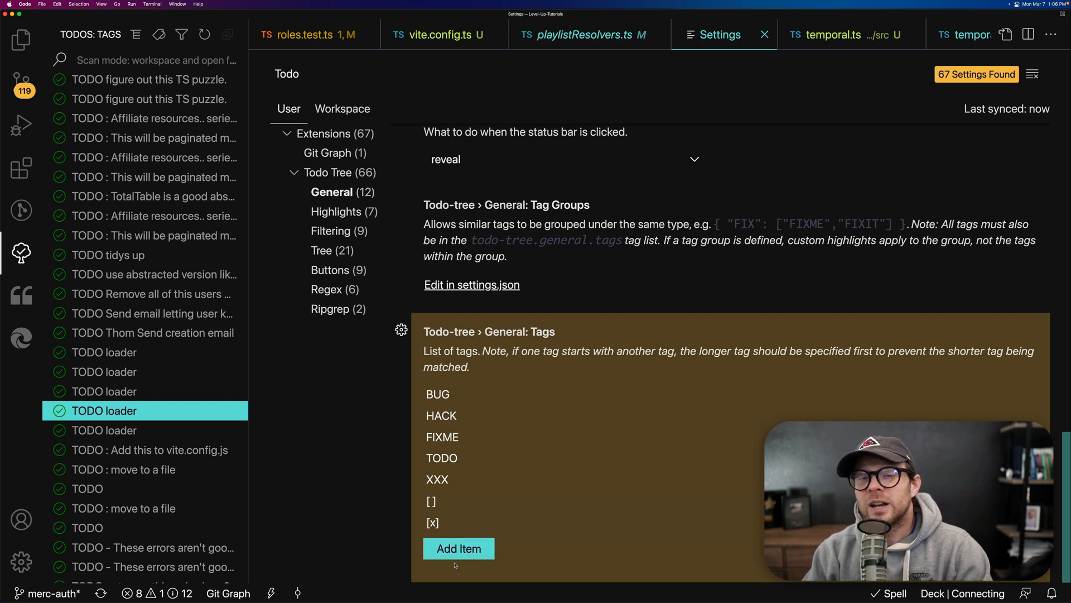
scroll("down", 3)
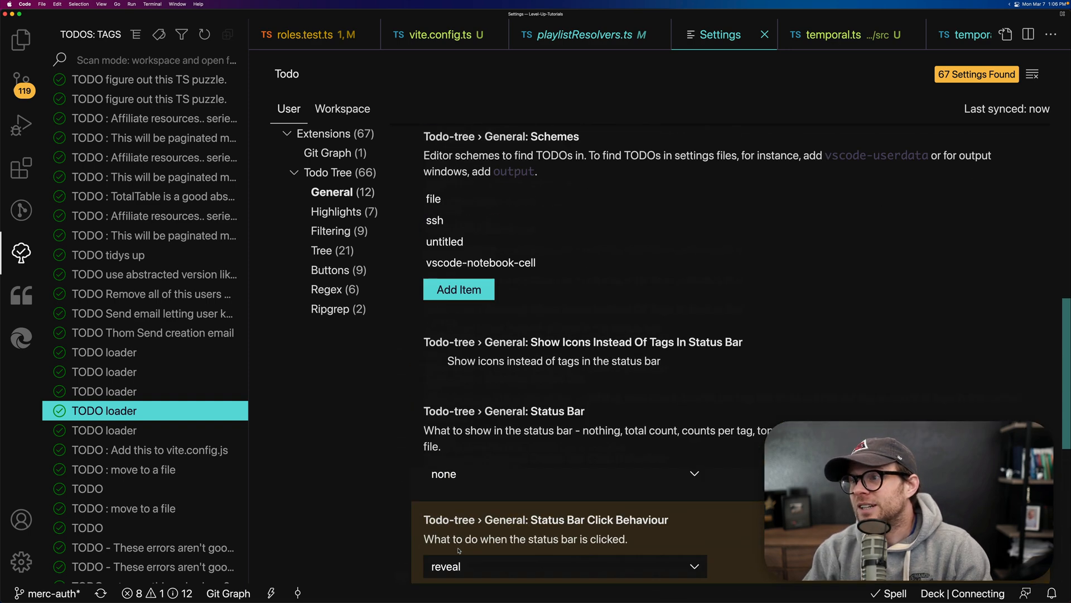
scroll("down", 3)
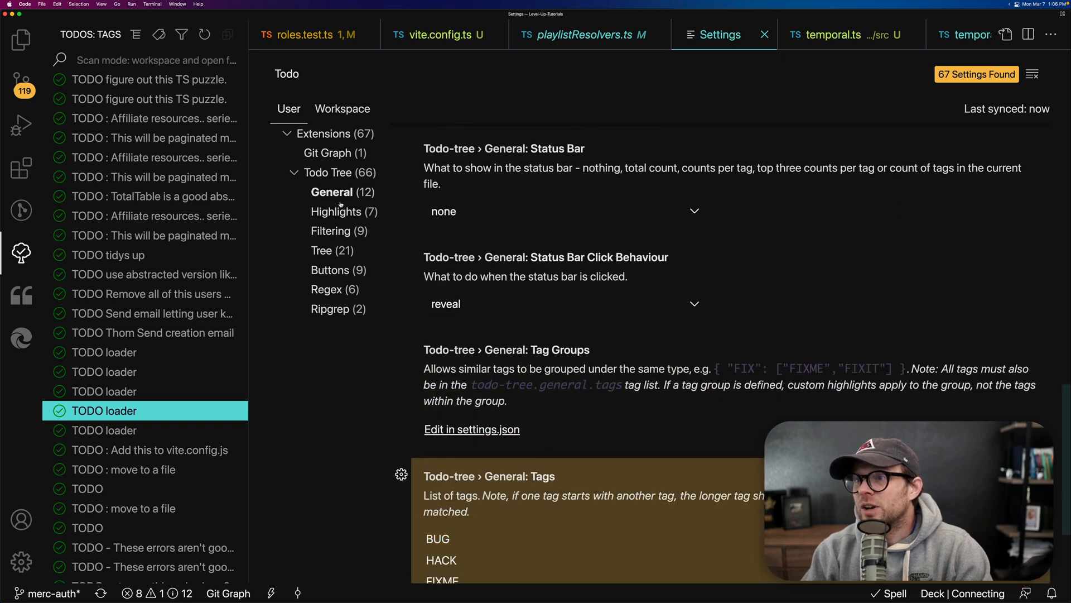
Review Todo Tree's Highlights settings and their colour schemes
left_click(335, 211)
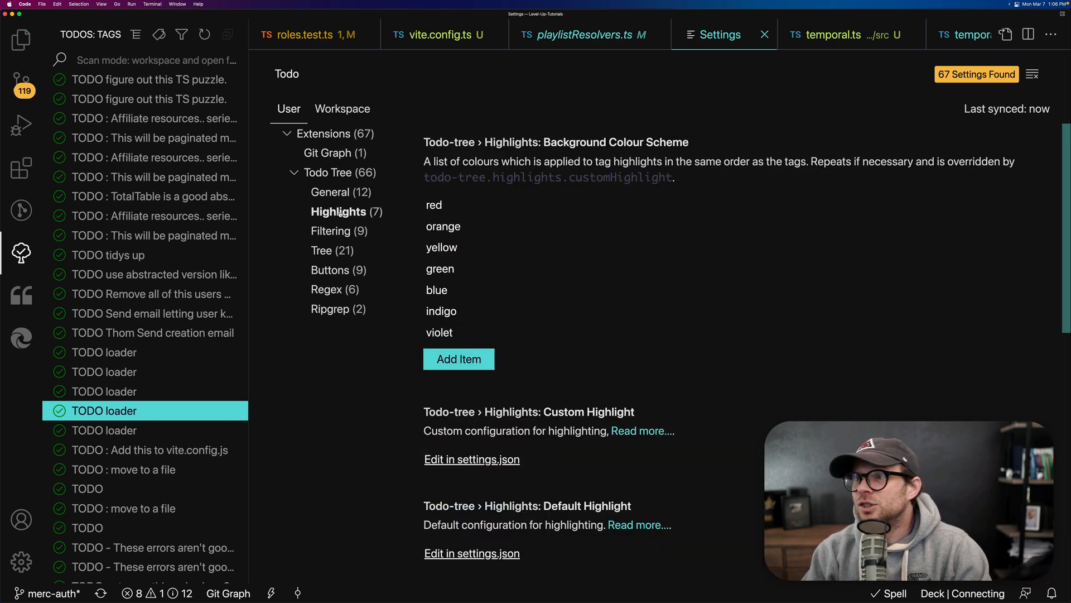
mouse_move(489, 323)
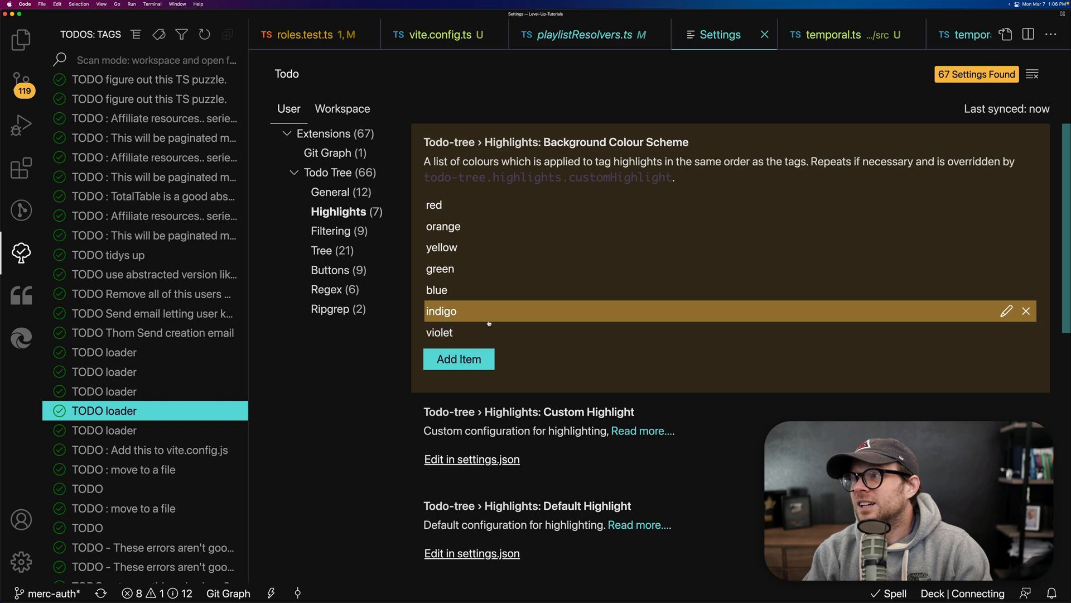
scroll("down", 3)
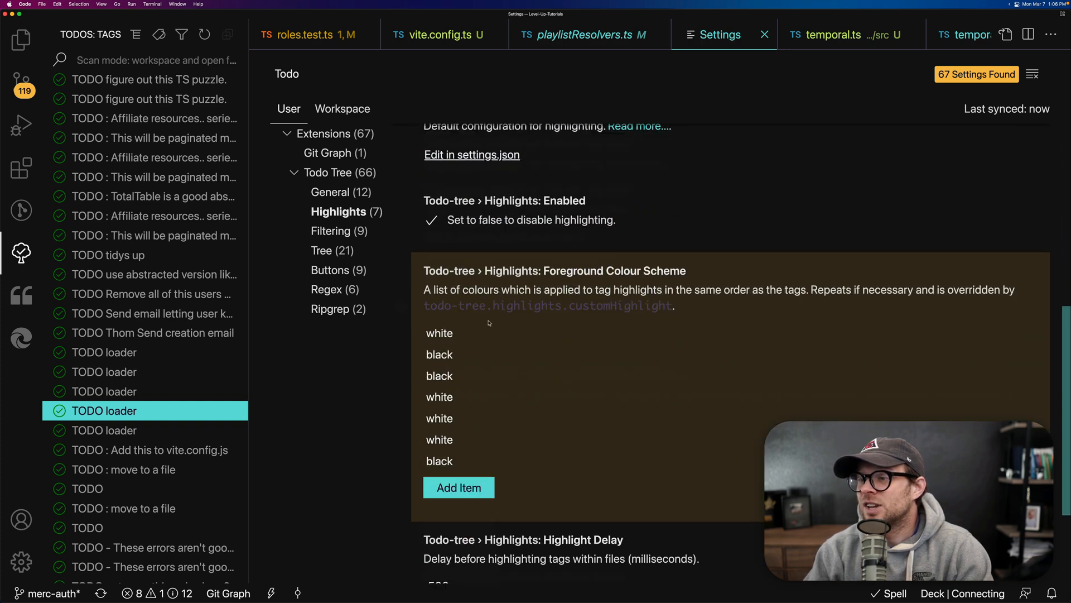
scroll("down", 3)
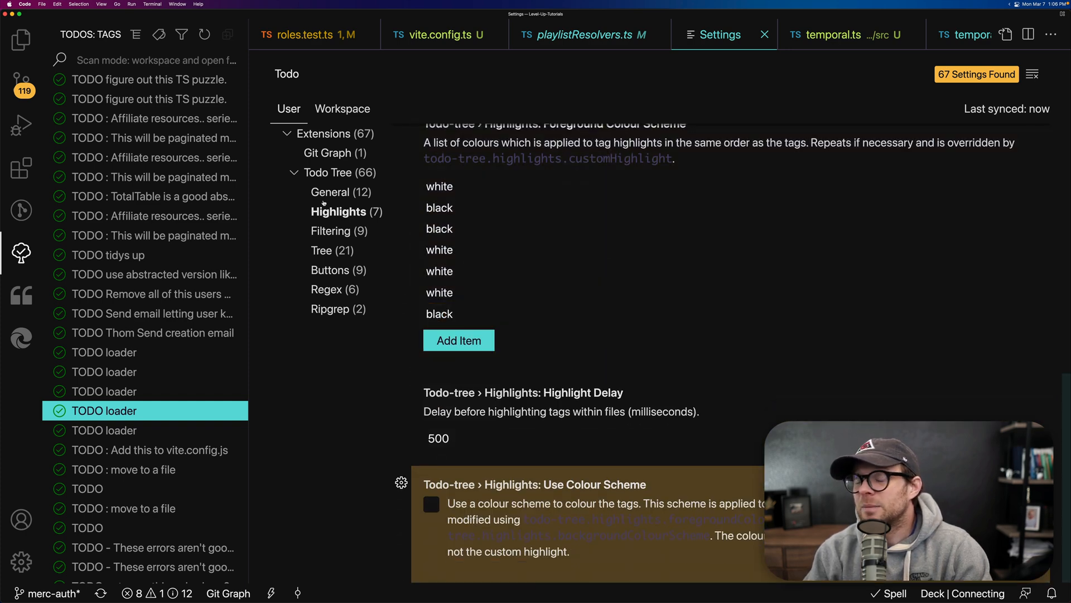
left_click(332, 230)
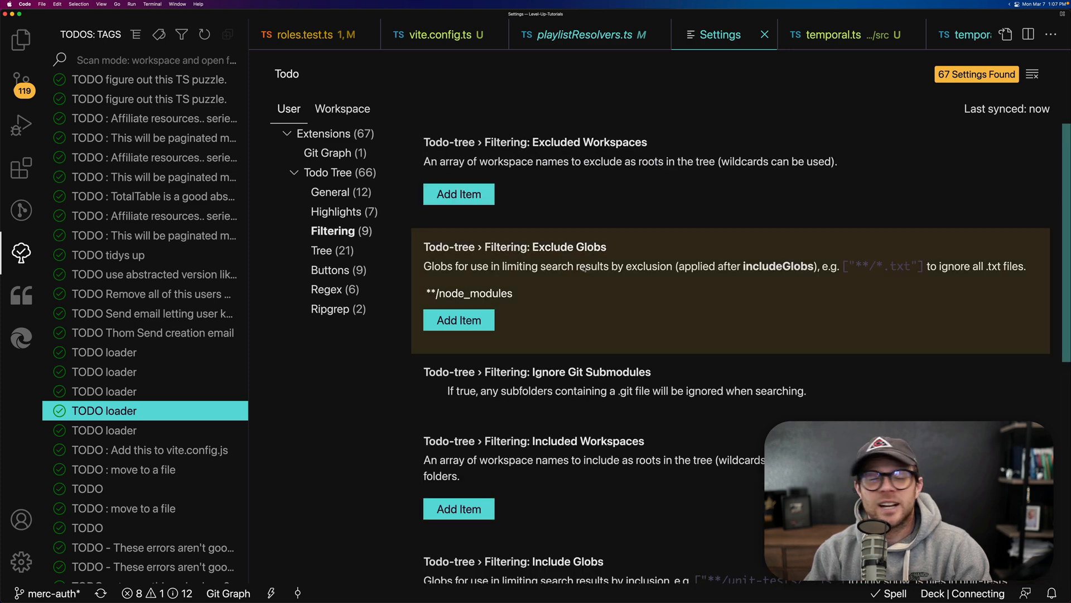
scroll("down", 3)
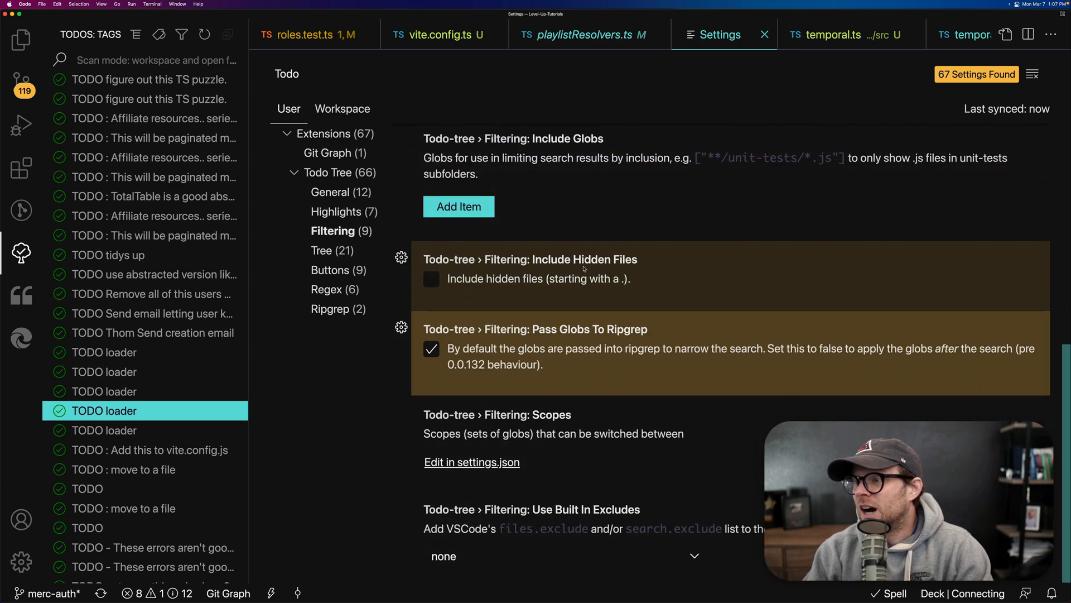
left_click(322, 250)
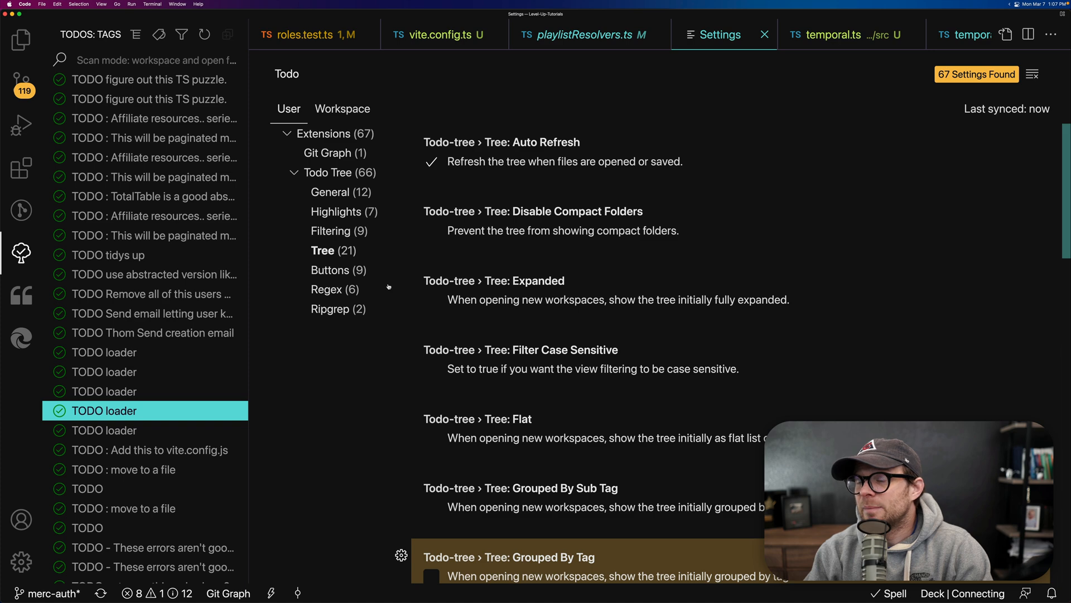
mouse_move(614, 270)
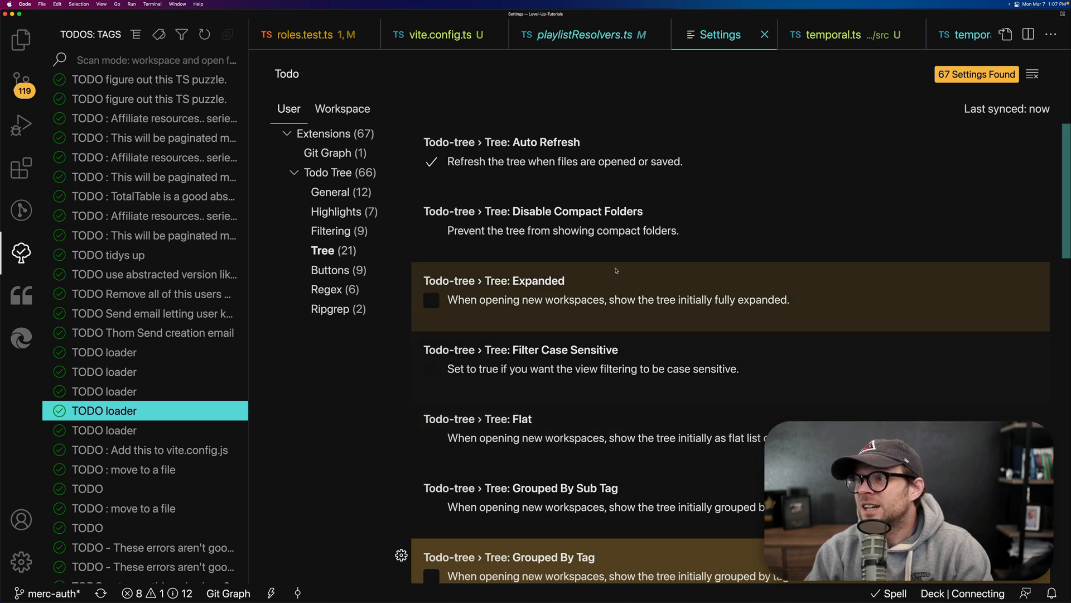
scroll("down", 3)
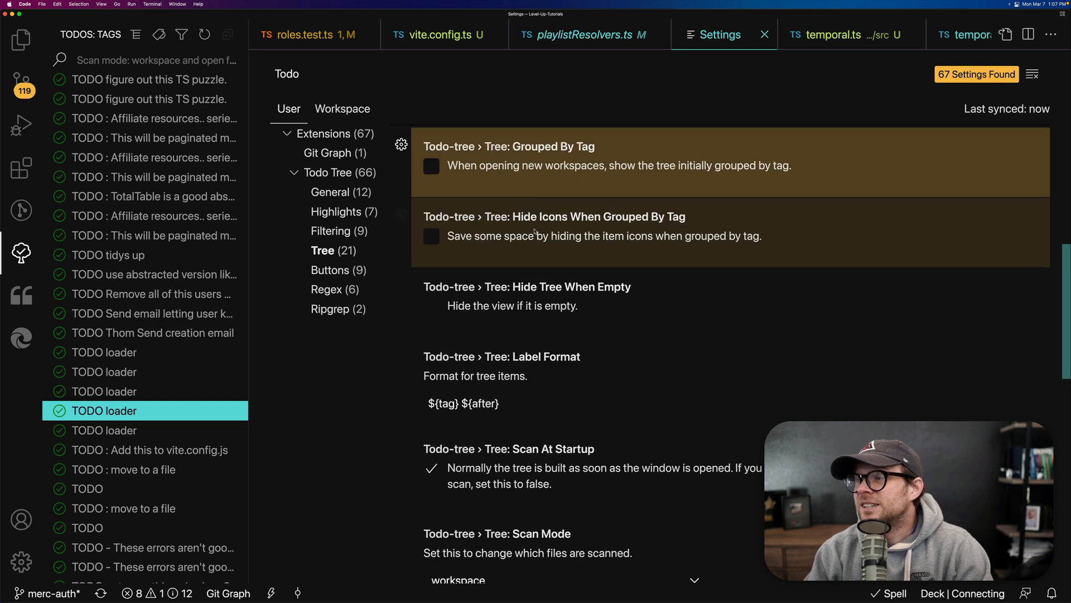
scroll("down", 3)
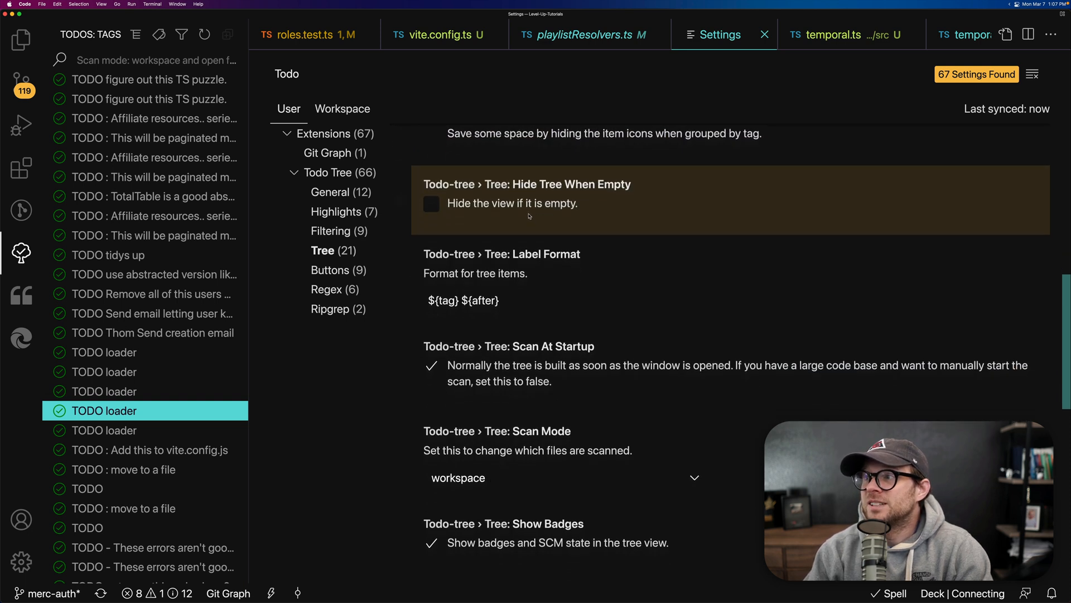
scroll("down", 3)
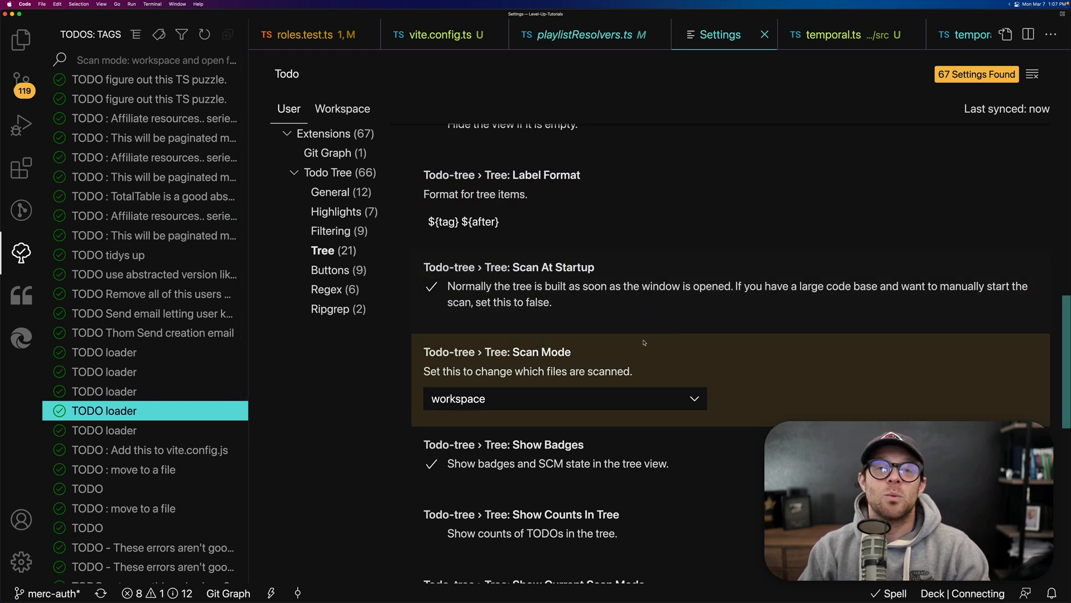
left_click(607, 221)
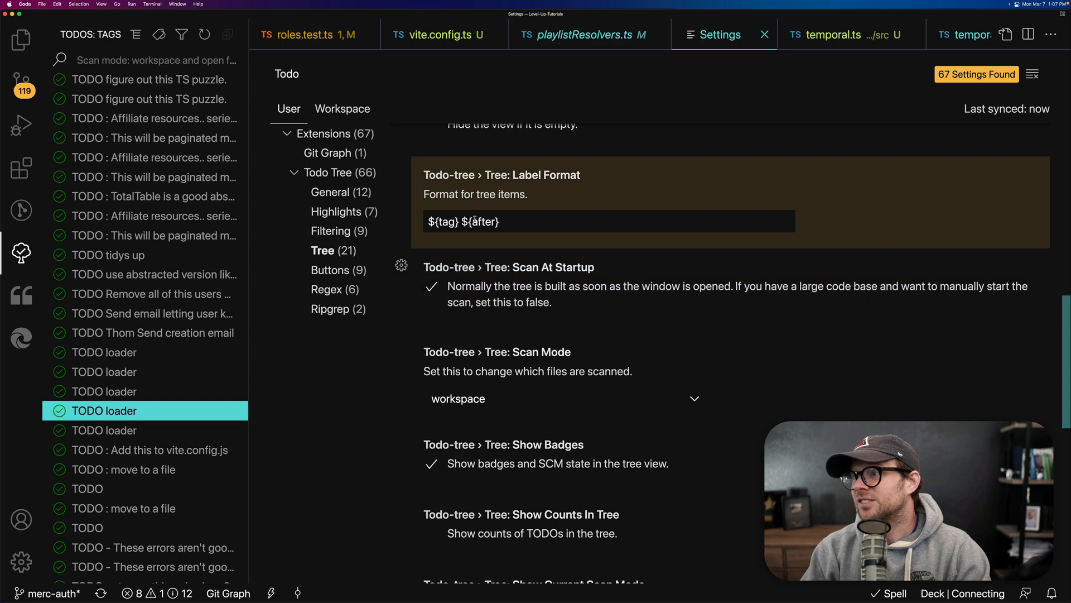
triple_click(464, 221)
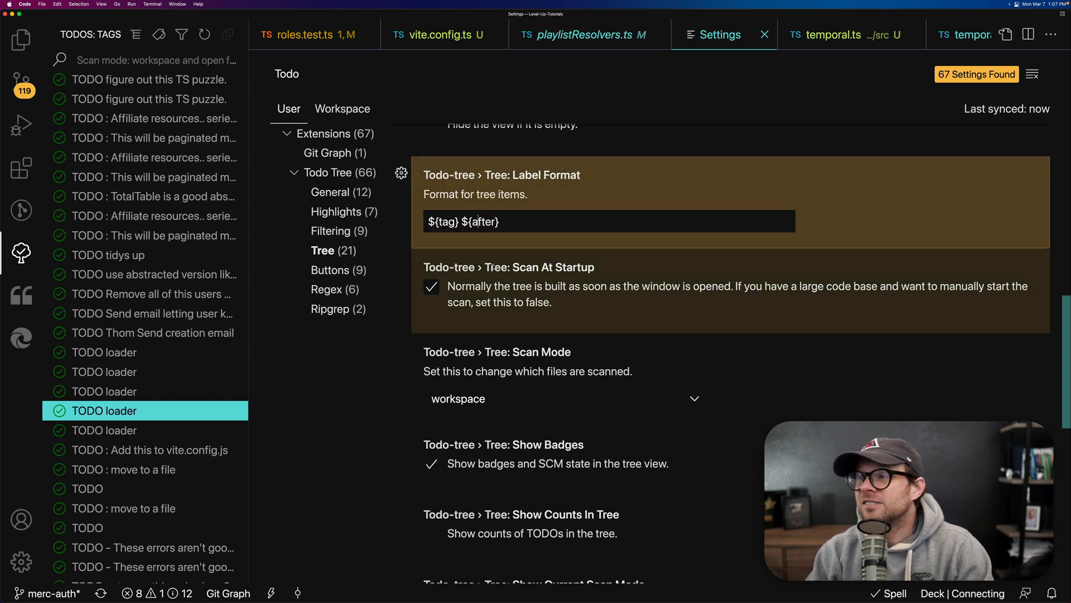
scroll("down", 3)
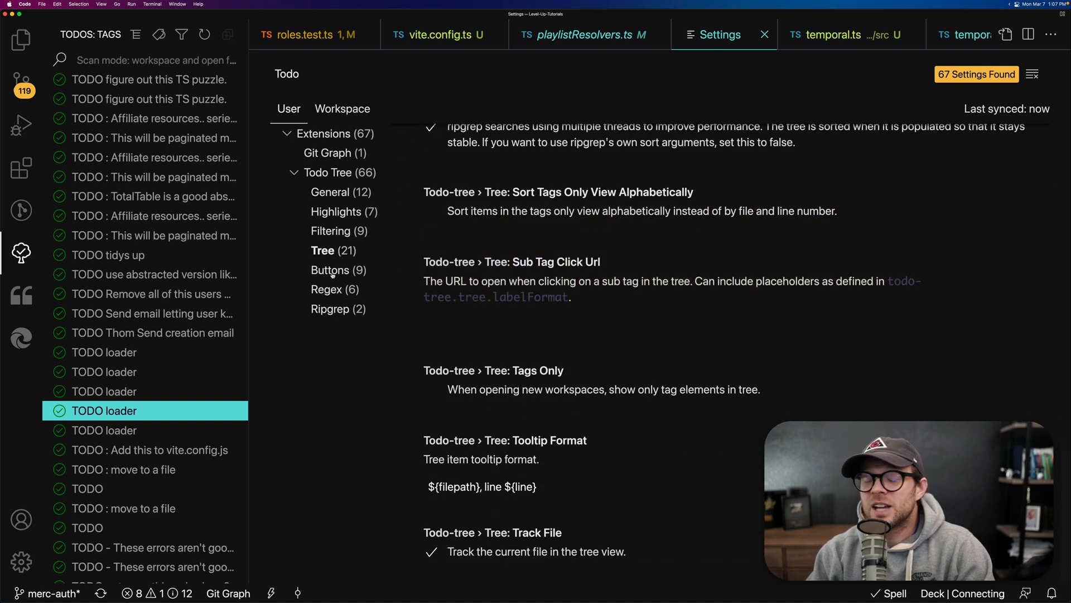
Look through Todo Tree's Buttons and Highlights settings, including regex and highlight colours
left_click(330, 270)
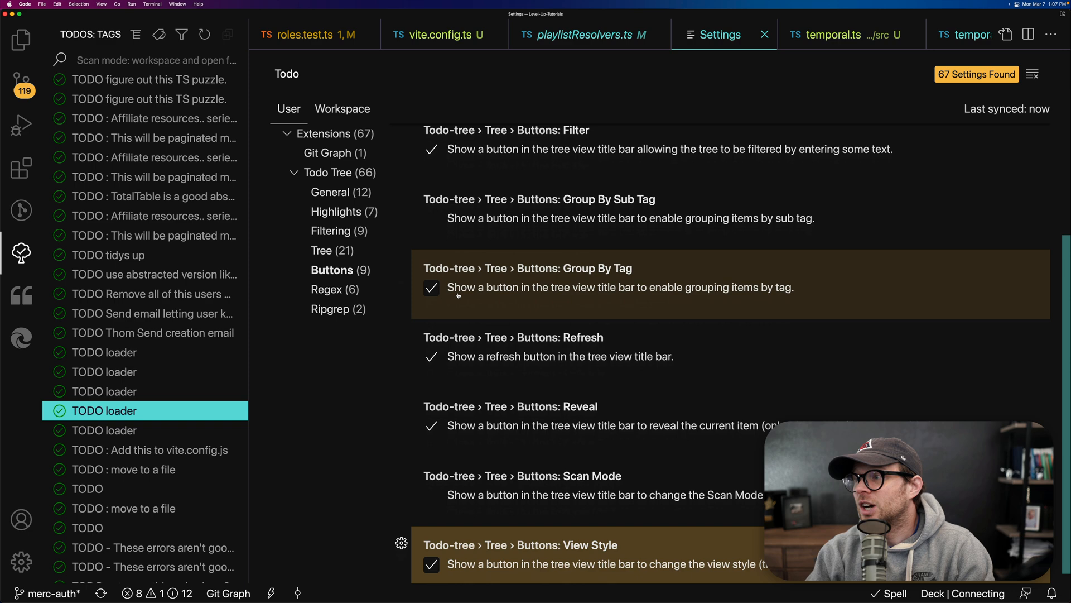
scroll("down", 3)
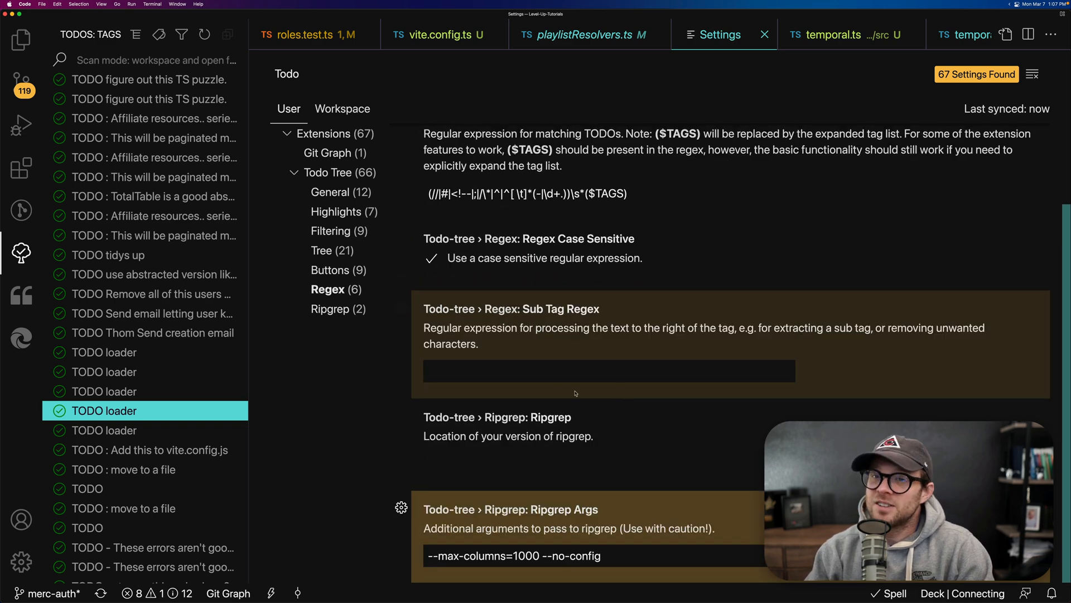
left_click(336, 211)
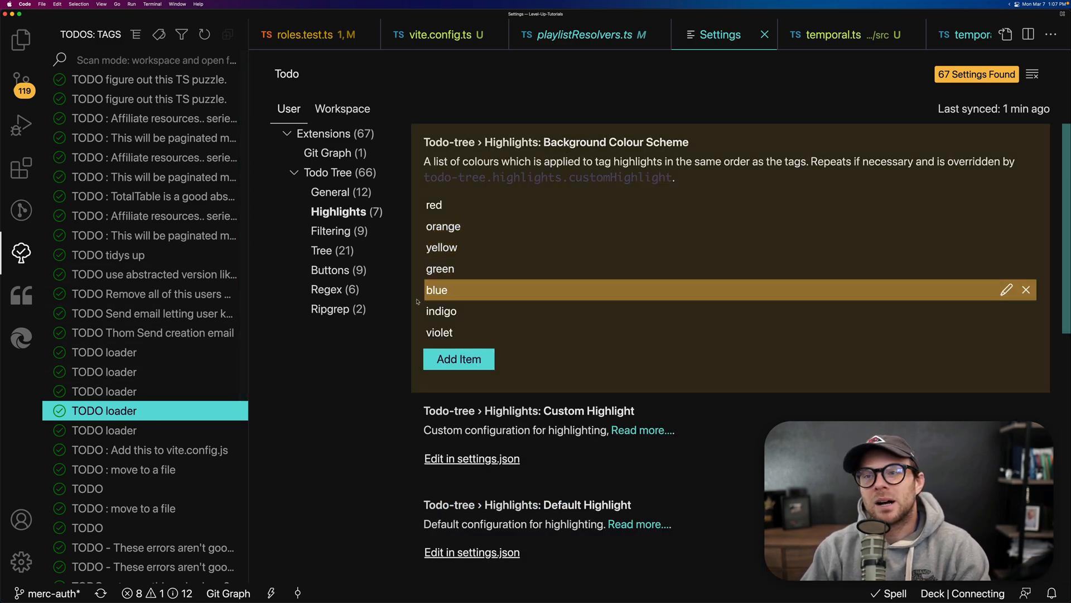
scroll("down", 3)
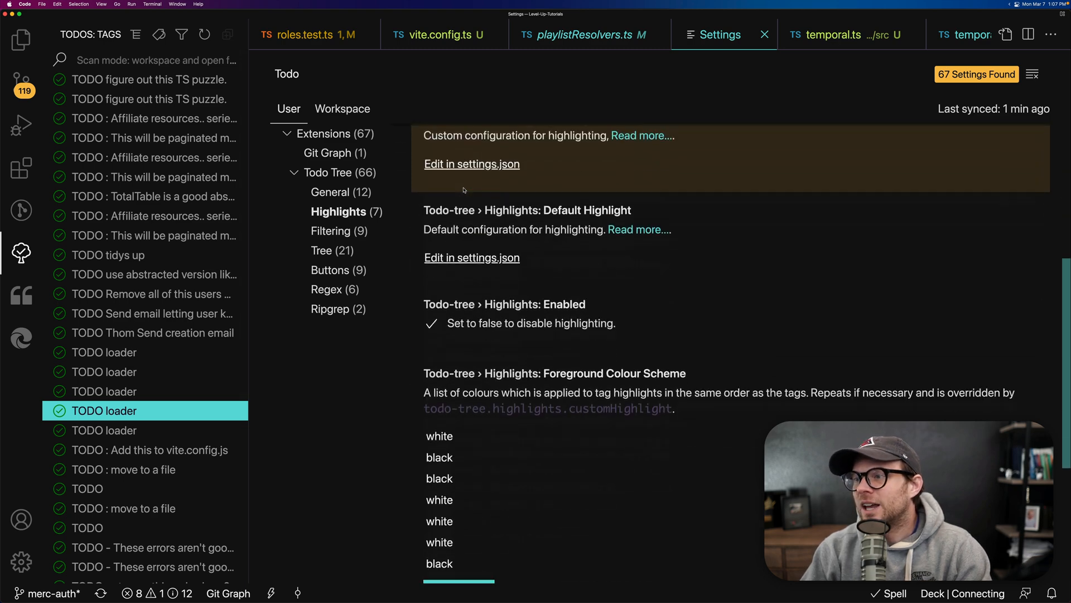
scroll("down", 3)
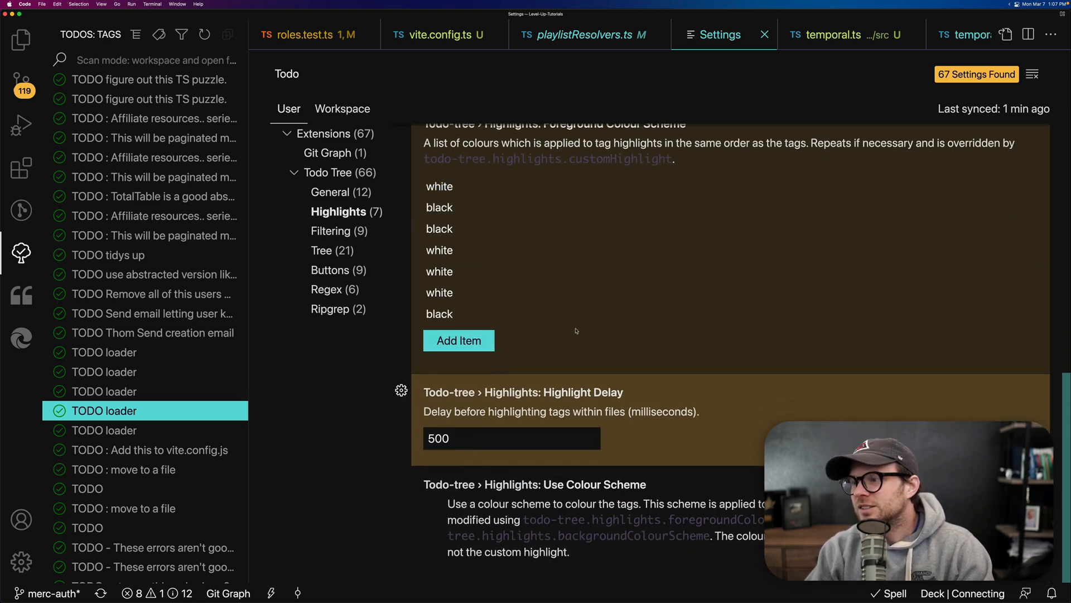
scroll("down", 3)
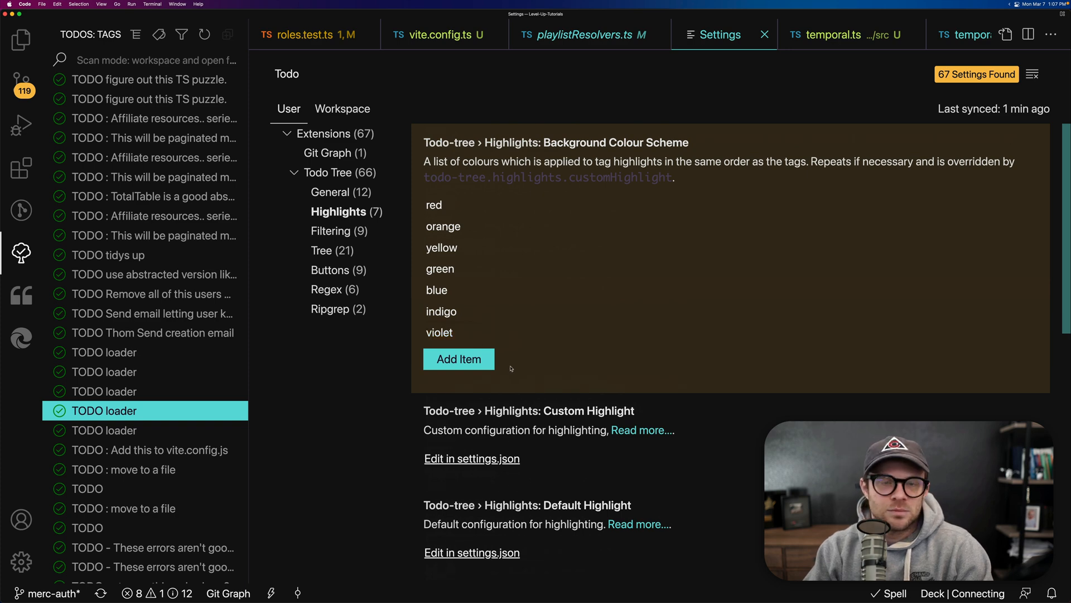
Review Todo Tree's General settings such as export path and root folder
left_click(331, 191)
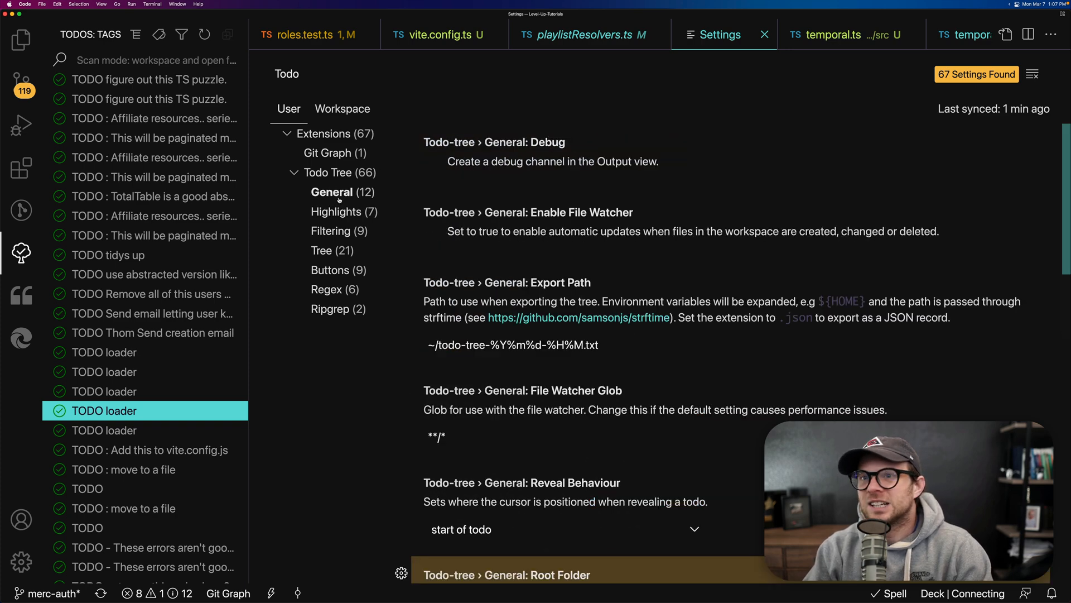
left_click(592, 345)
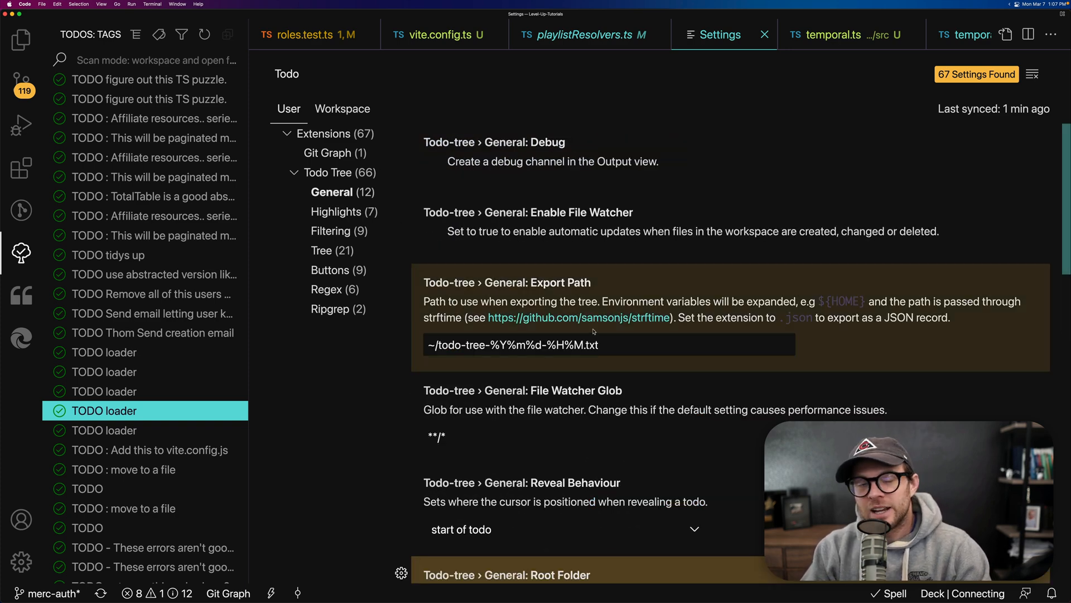
scroll("down", 3)
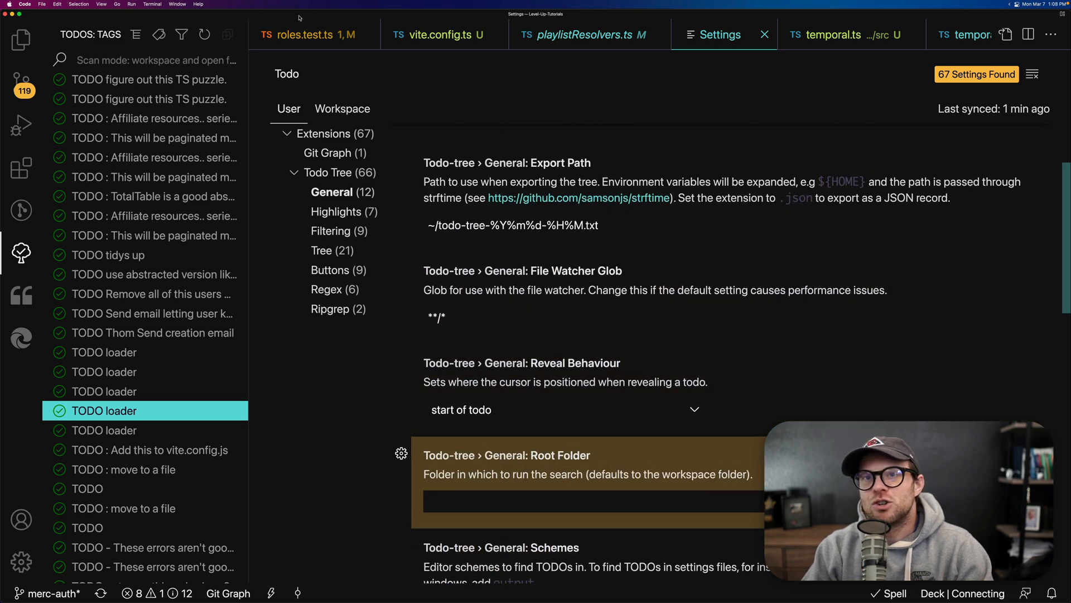
mouse_move(20, 168)
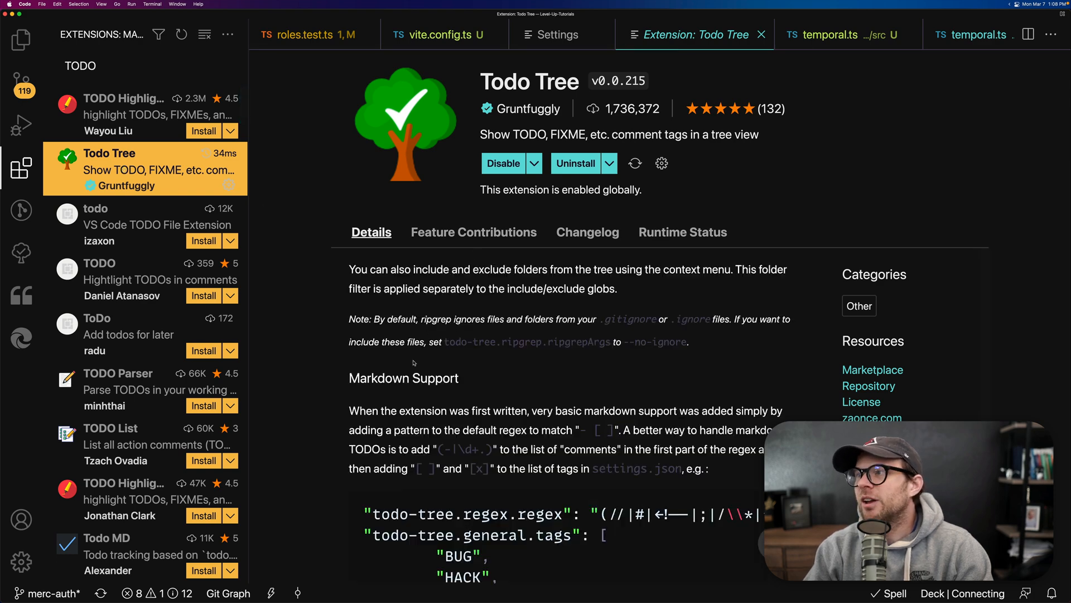
mouse_move(512, 309)
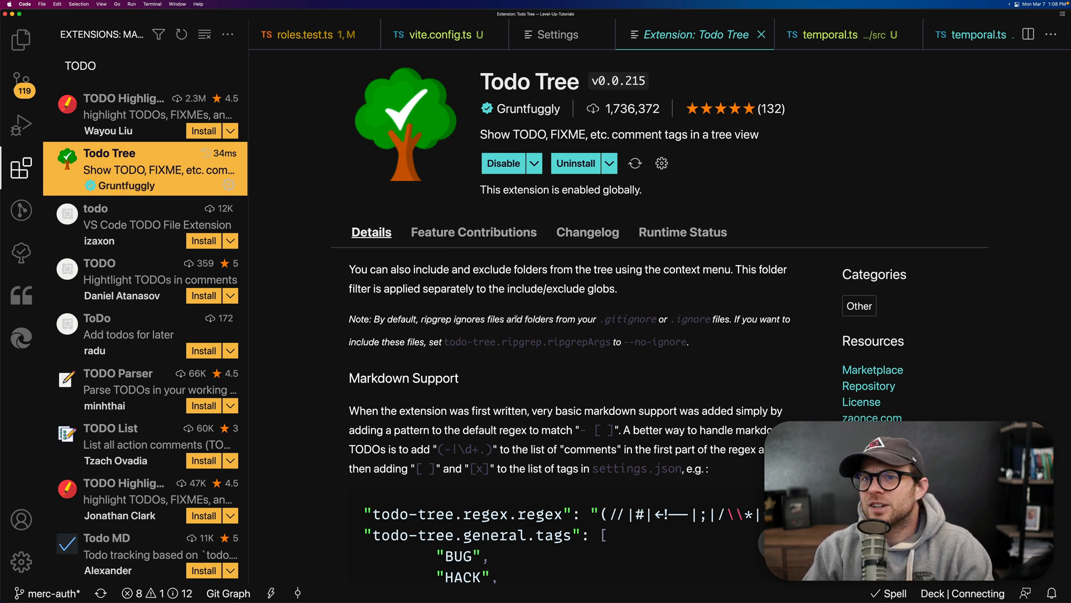
mouse_move(511, 352)
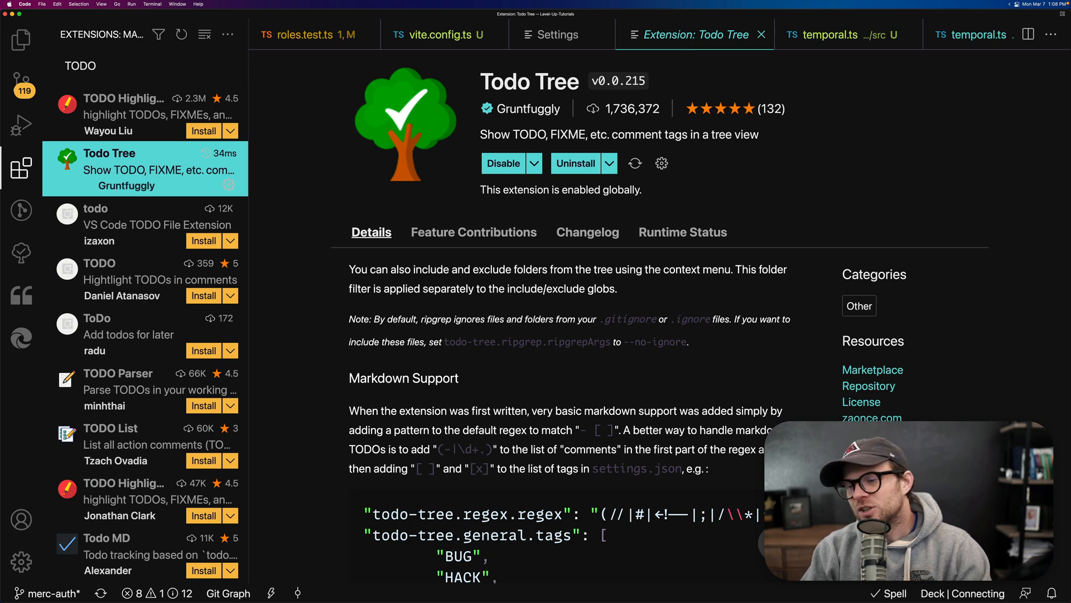
Return to the Todo Tree extension's details page from the TODO-filtered extensions list
type("#")
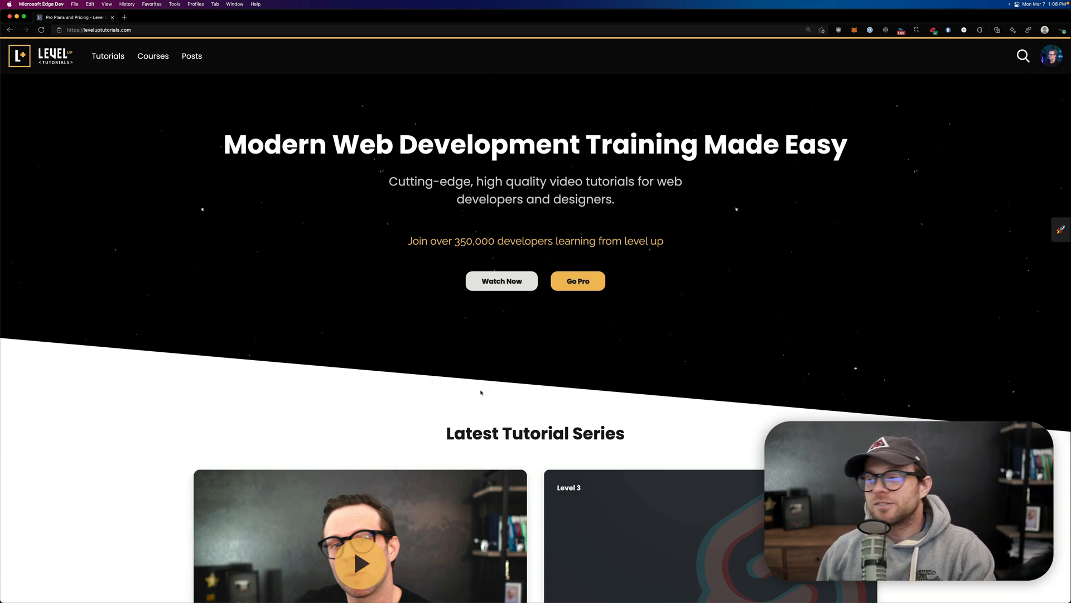
Scroll the Level Up Tutorials homepage to the Latest Tutorial Series with Svelte 3D
scroll("down", 3)
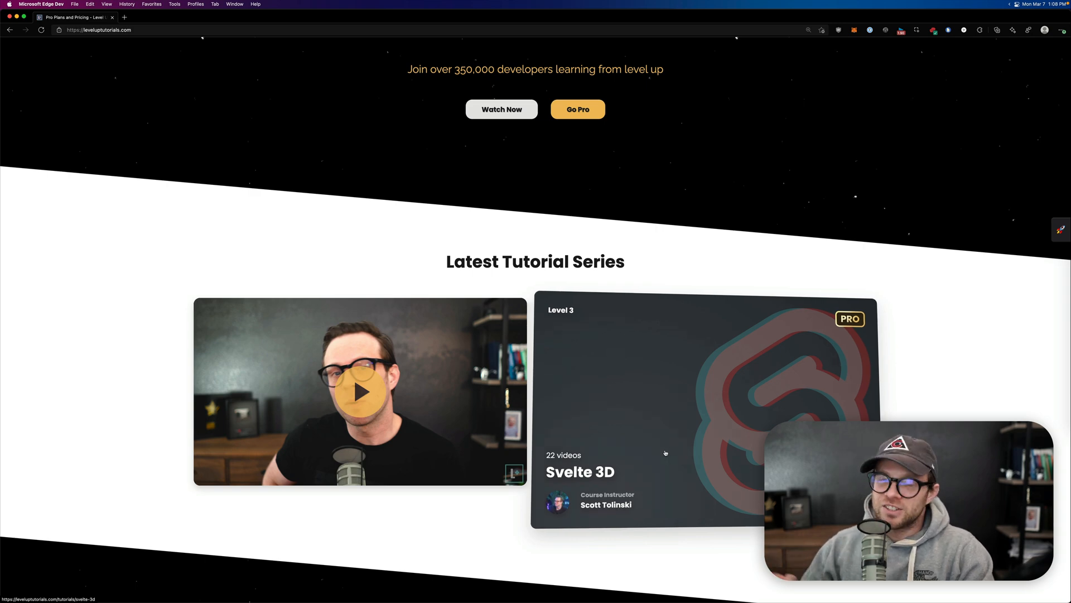
scroll("up", 3)
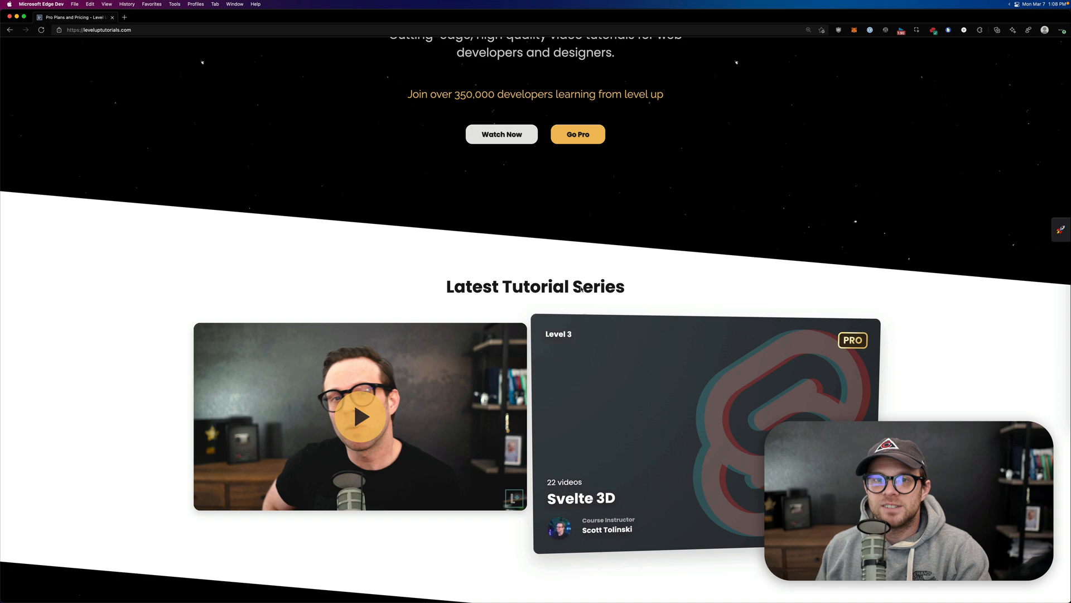